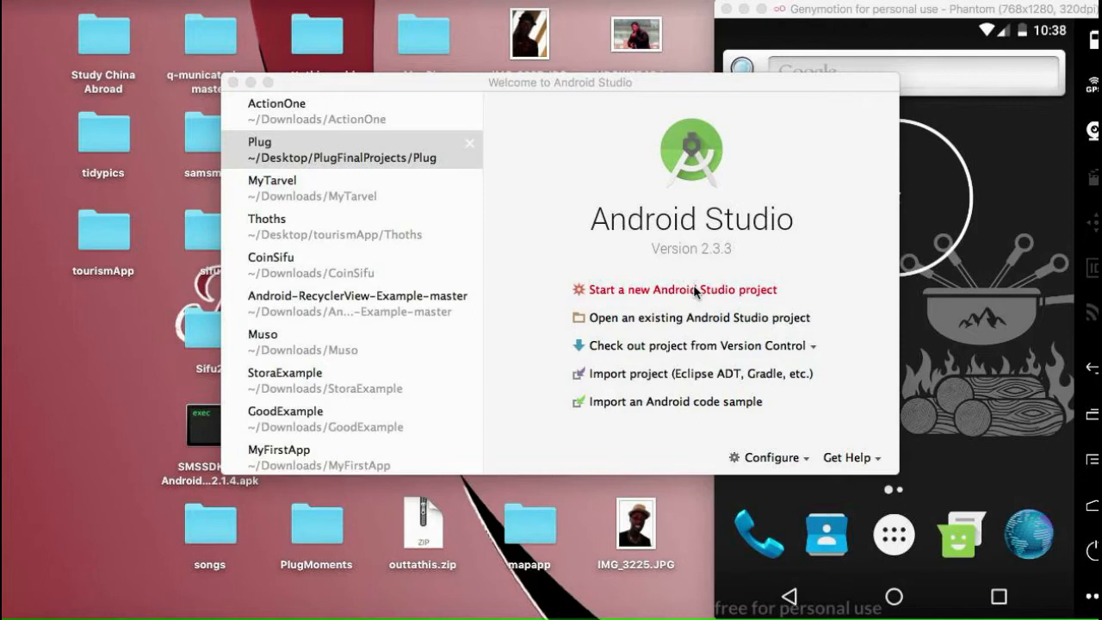
mouse_move(639, 293)
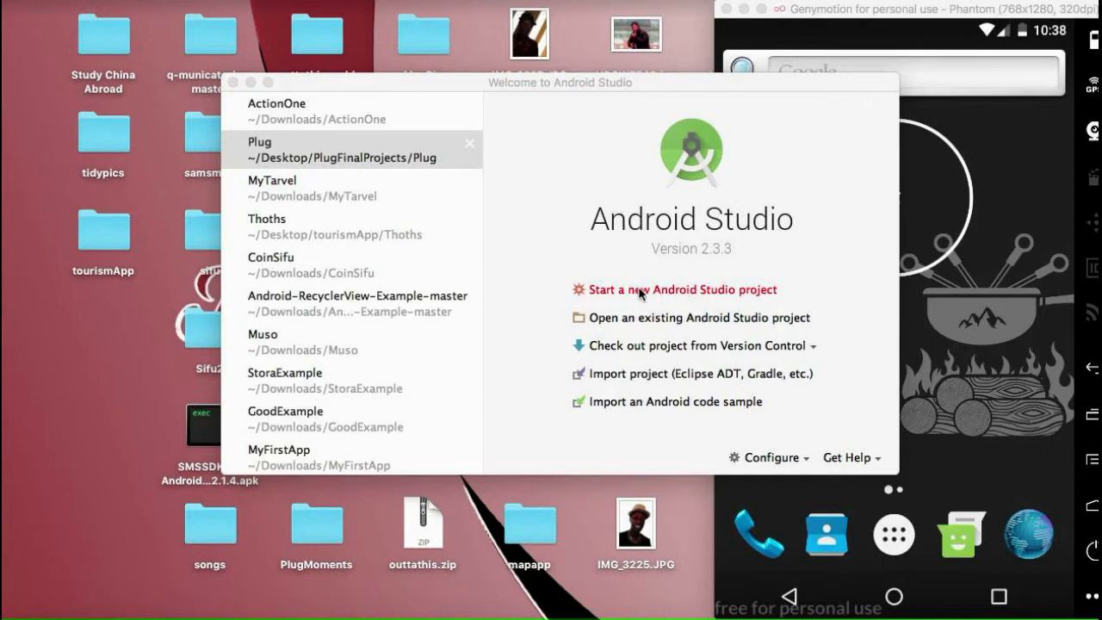
mouse_move(699, 303)
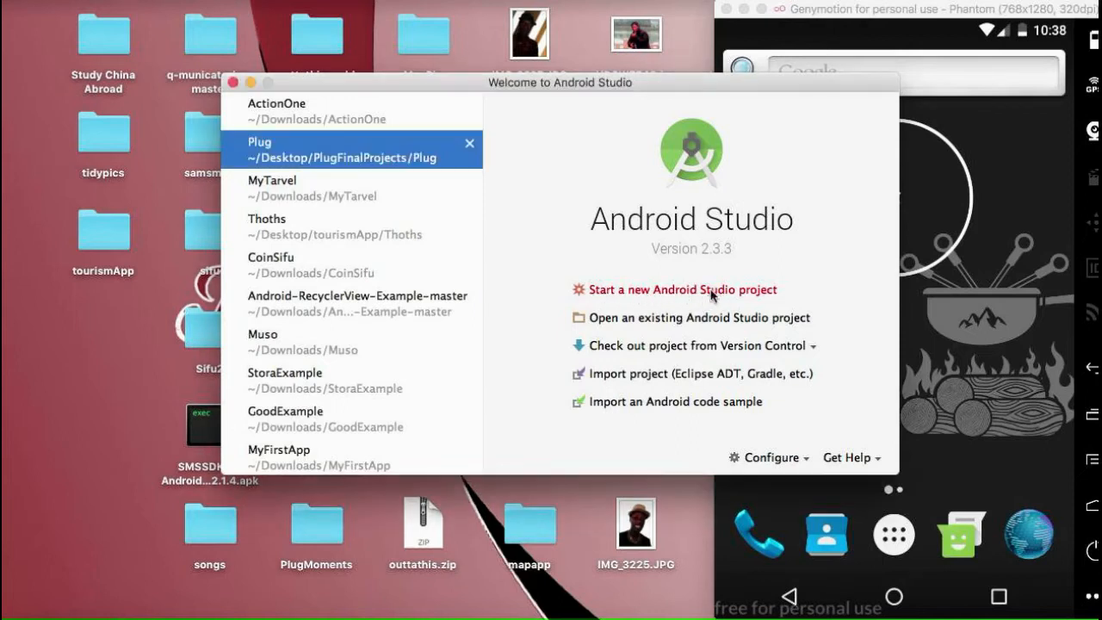
Step: Create project SwipeApp for Phone and Tablet API 16 with the Empty Activity template
click(682, 289)
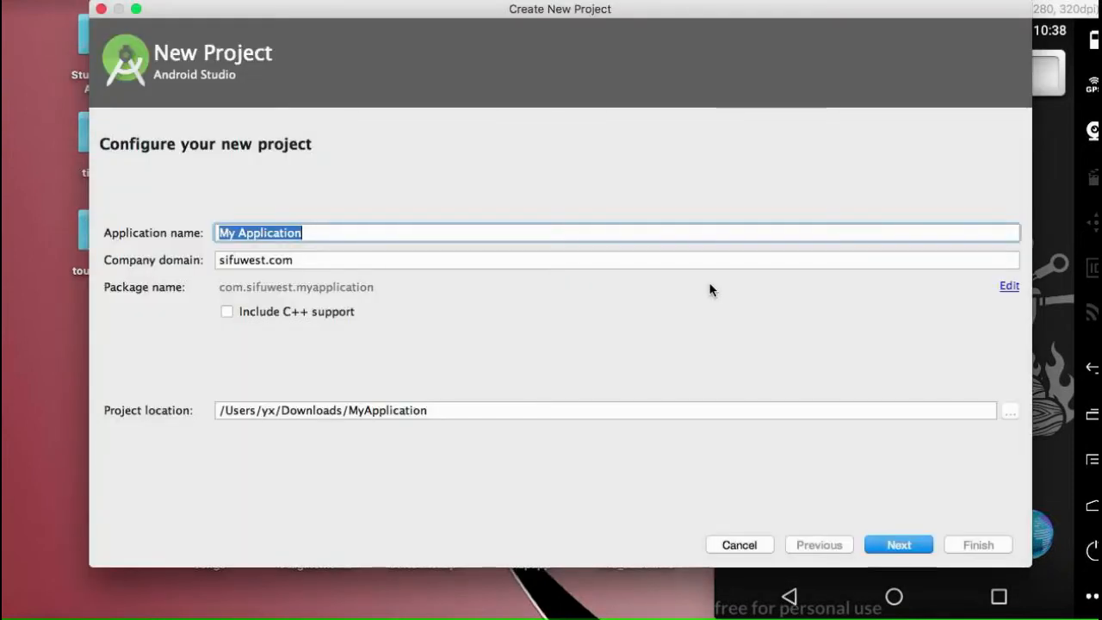
text(Swift)
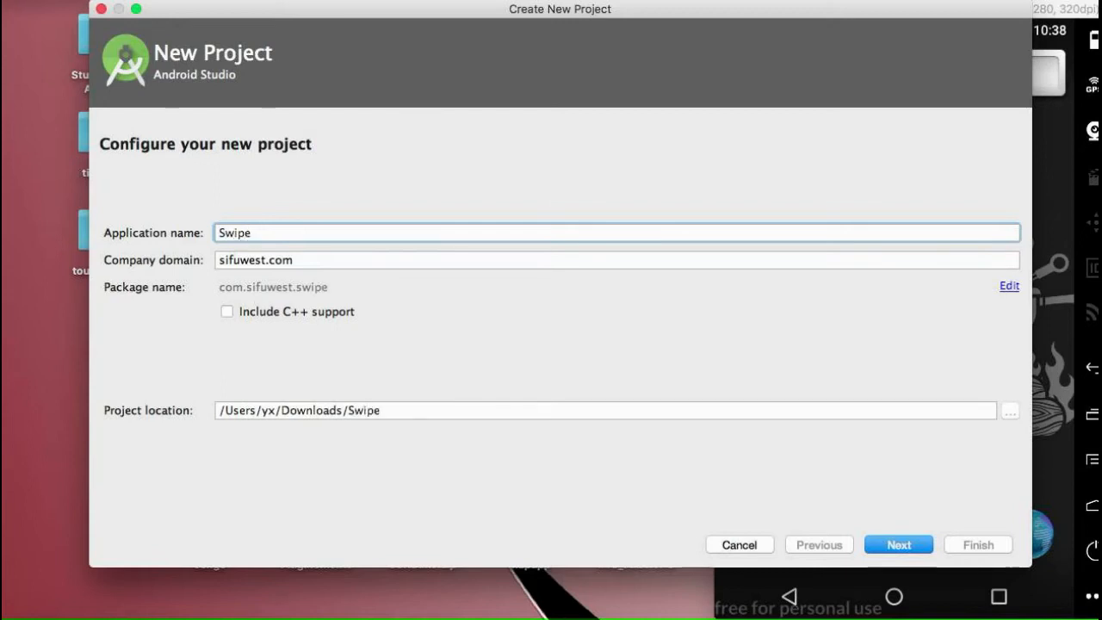
text(App)
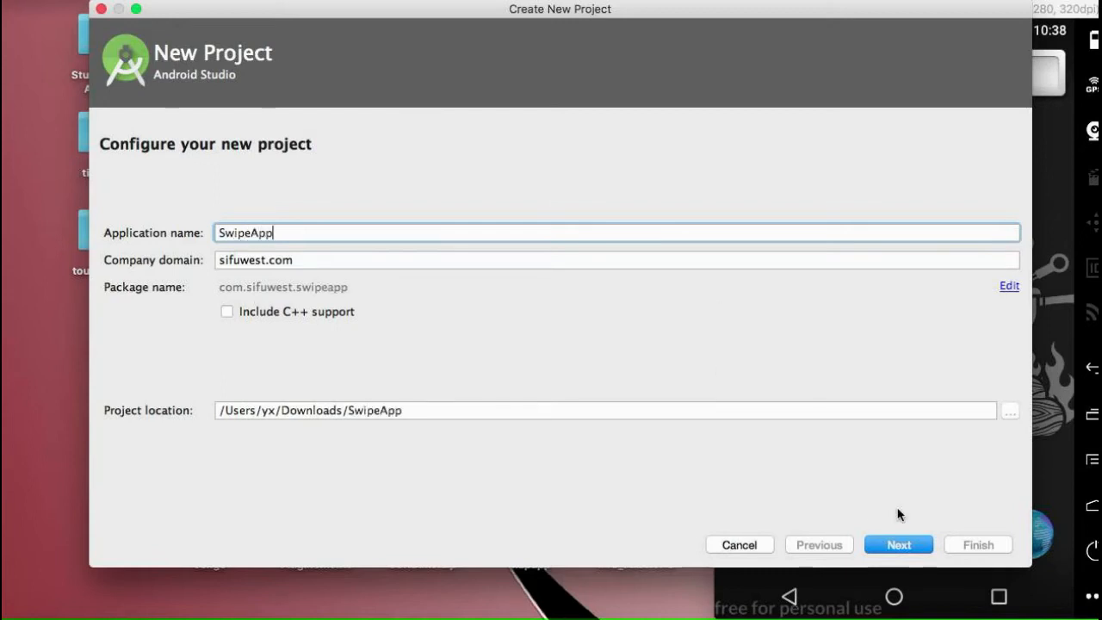
click(899, 544)
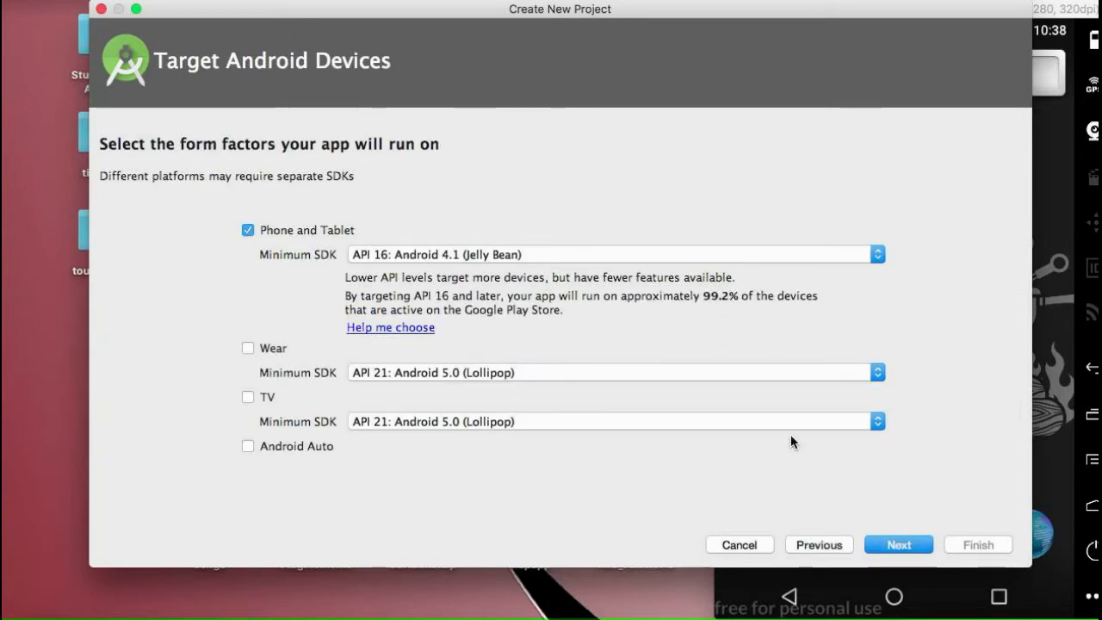
click(899, 544)
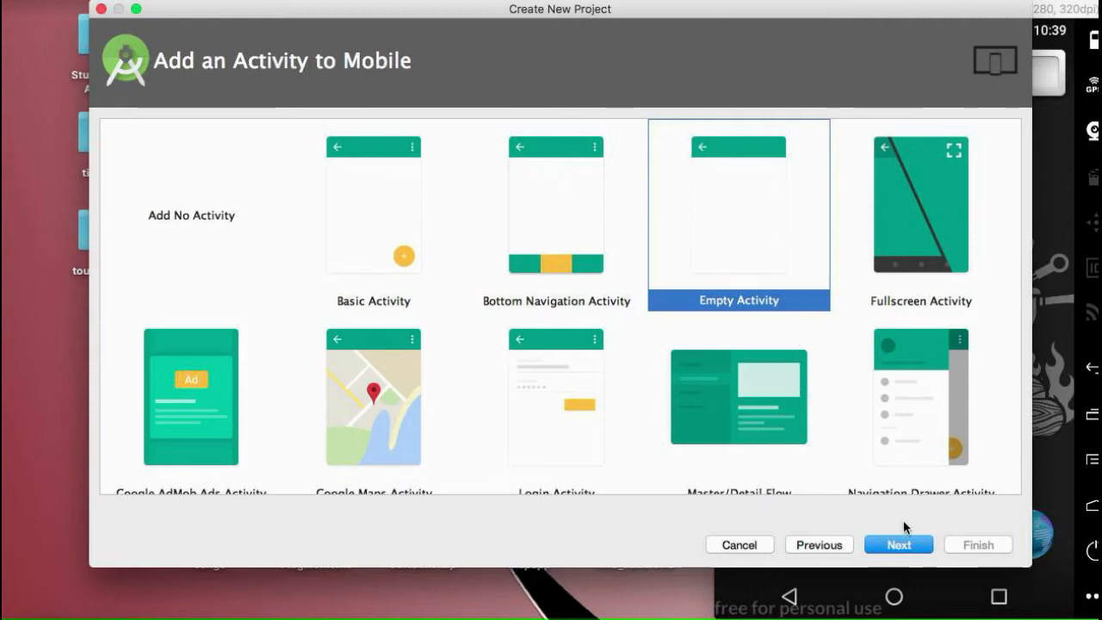
click(899, 545)
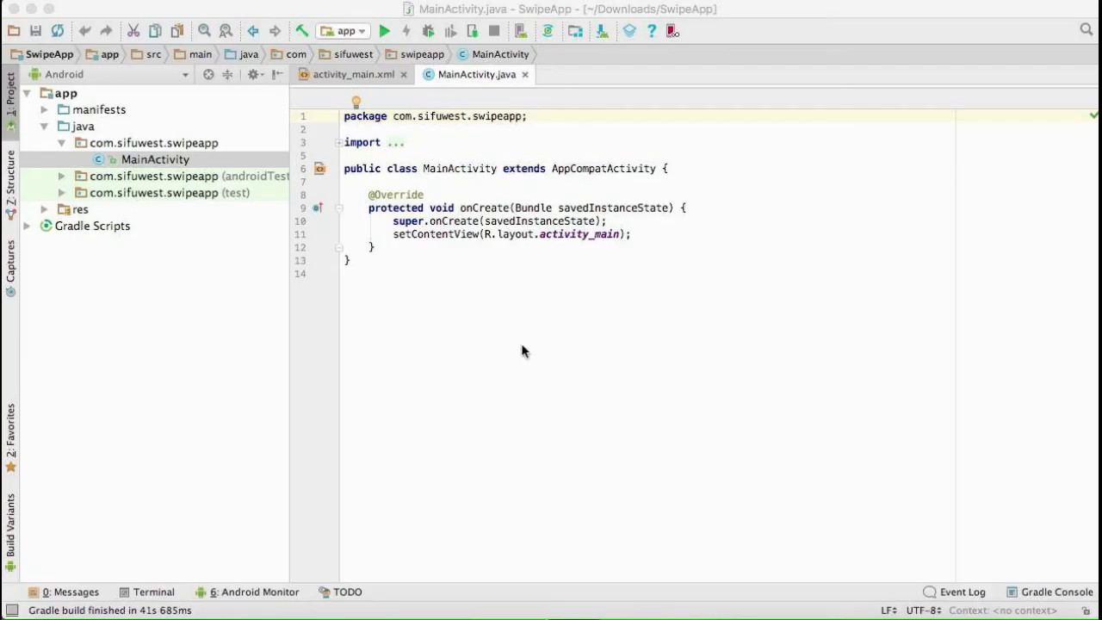
mouse_move(82, 615)
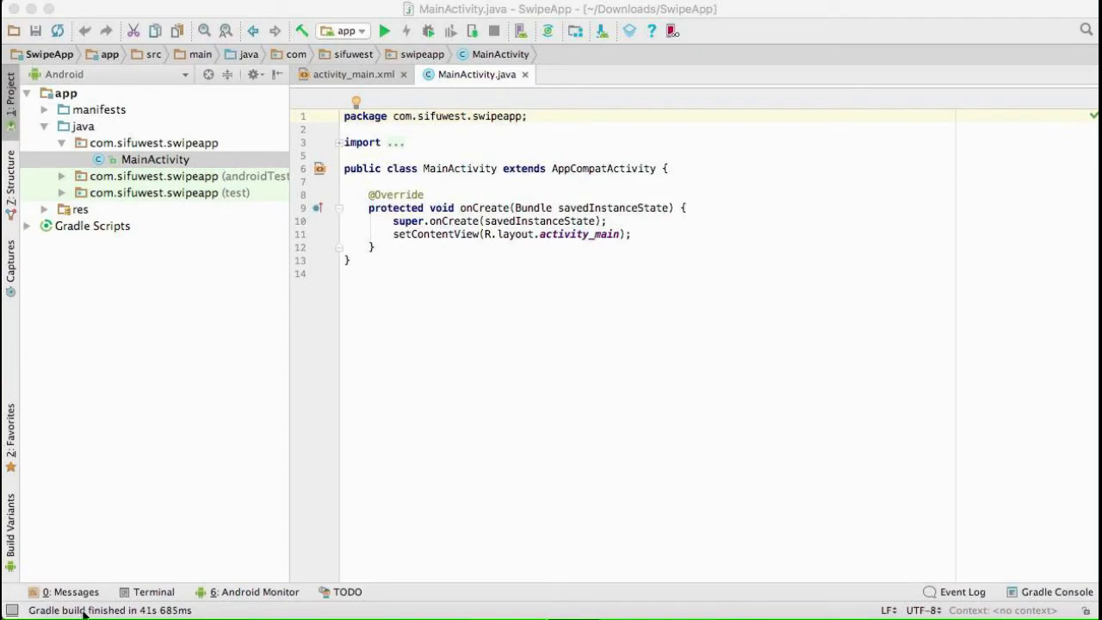
mouse_move(496, 178)
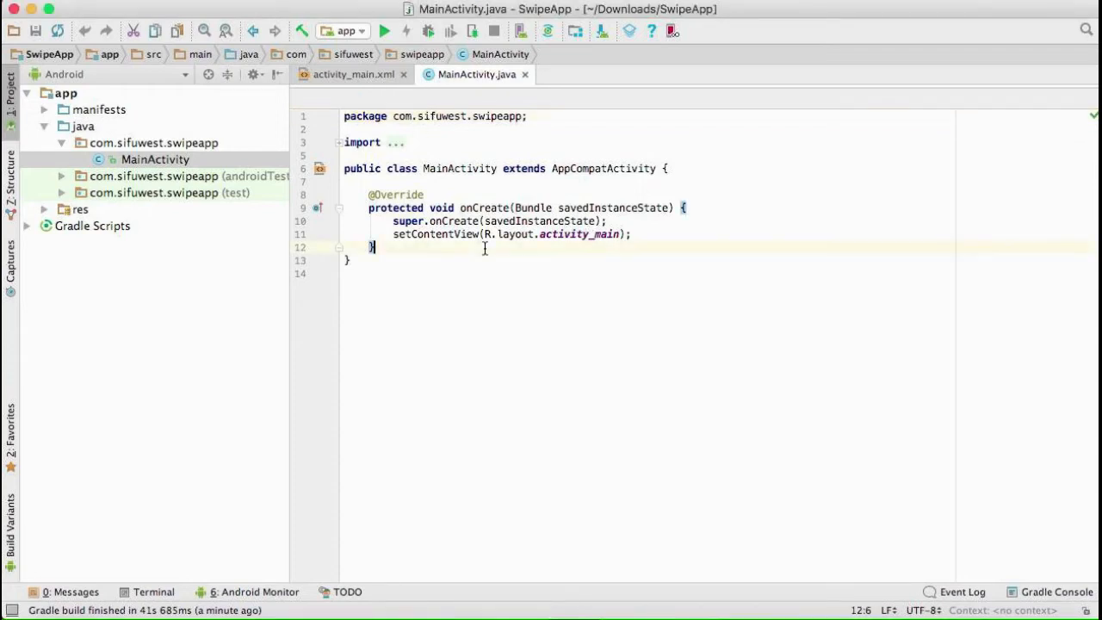
Step: Paste the onTouchEvent swipe code into MainActivity and import Intent and MotionEvent
key(enter)
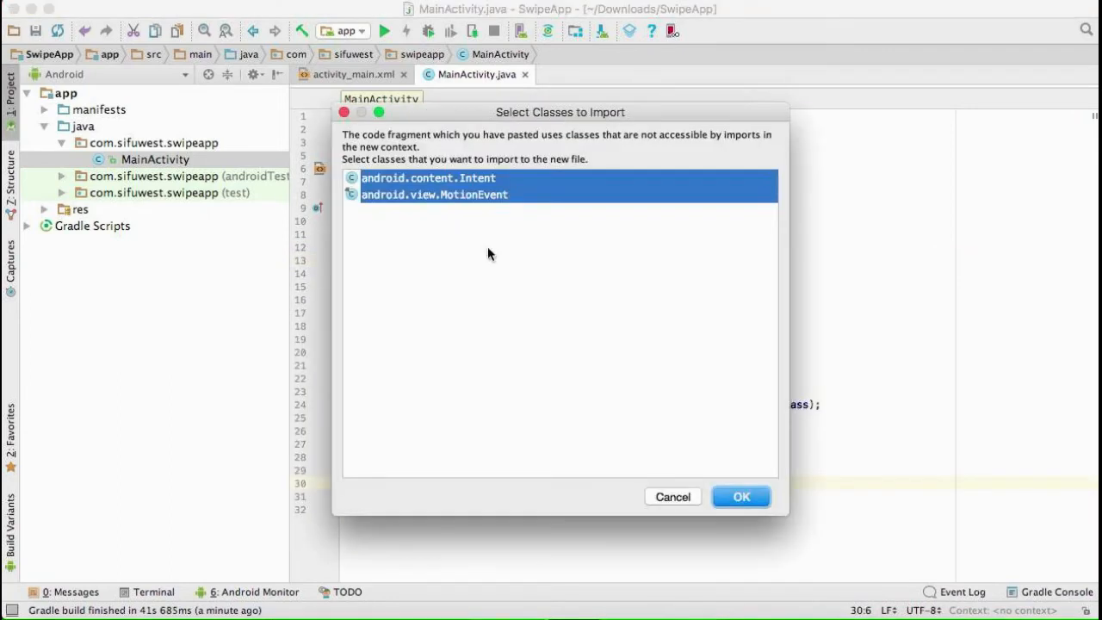
click(741, 496)
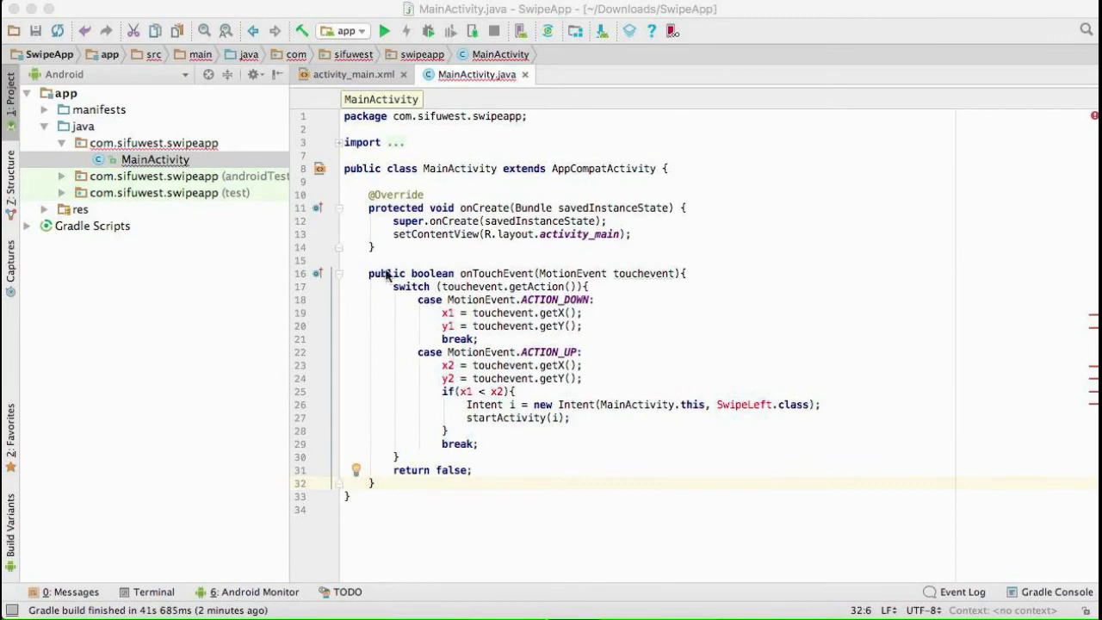
mouse_move(430, 296)
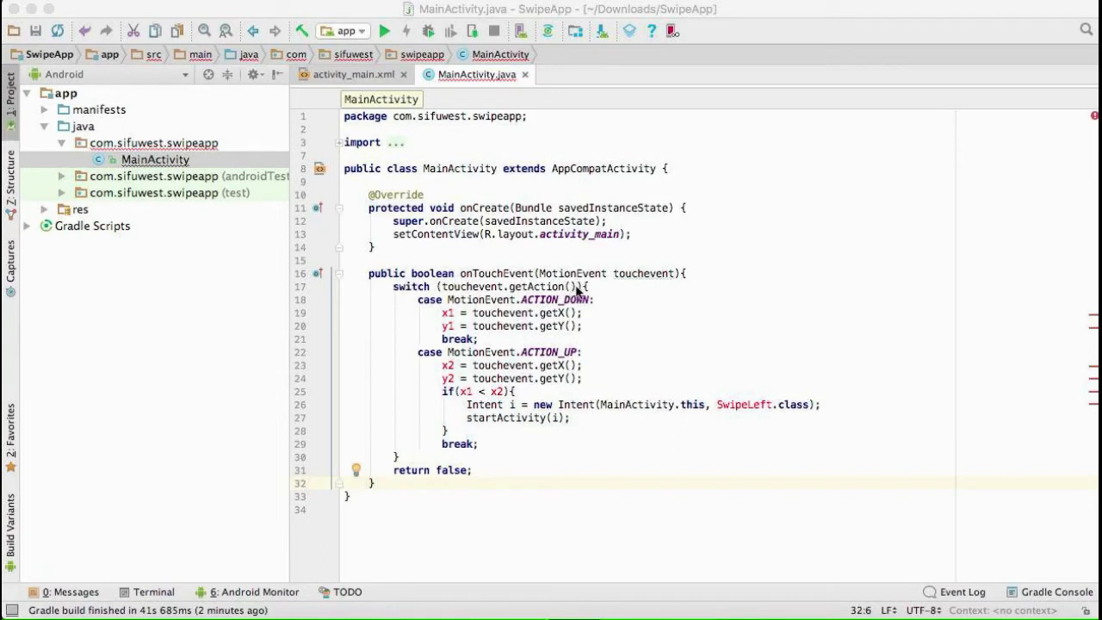
mouse_move(516, 299)
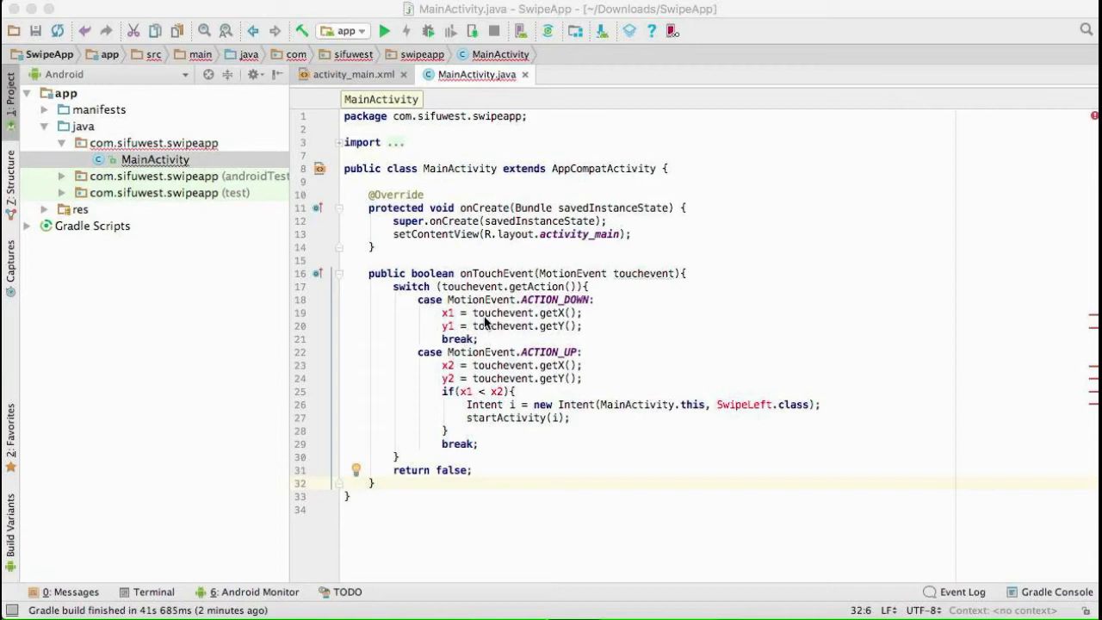
mouse_move(534, 331)
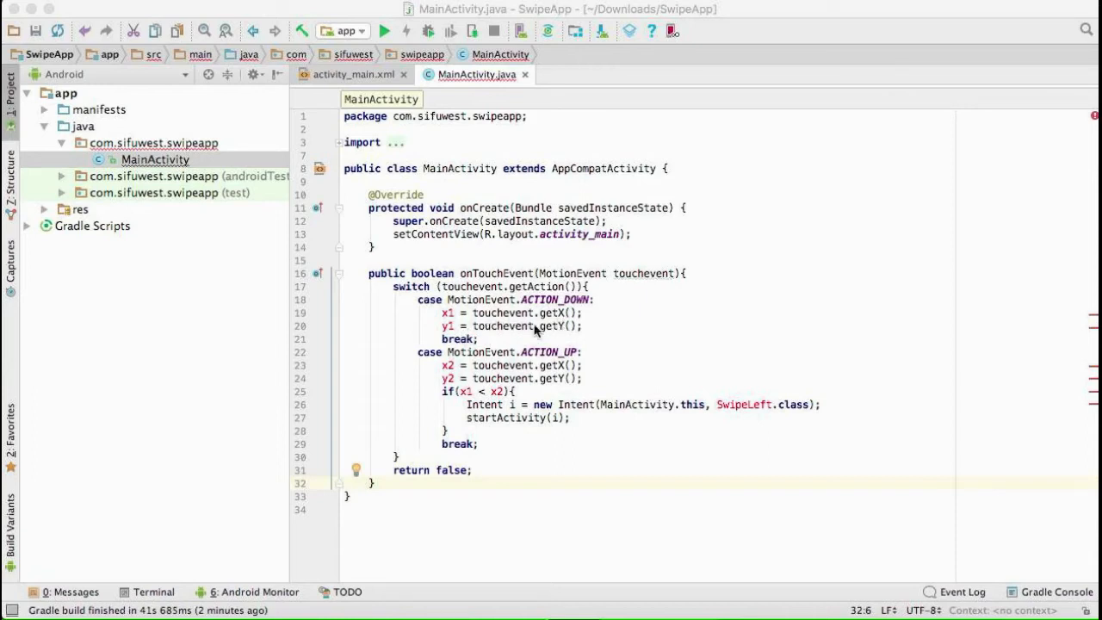
mouse_move(558, 334)
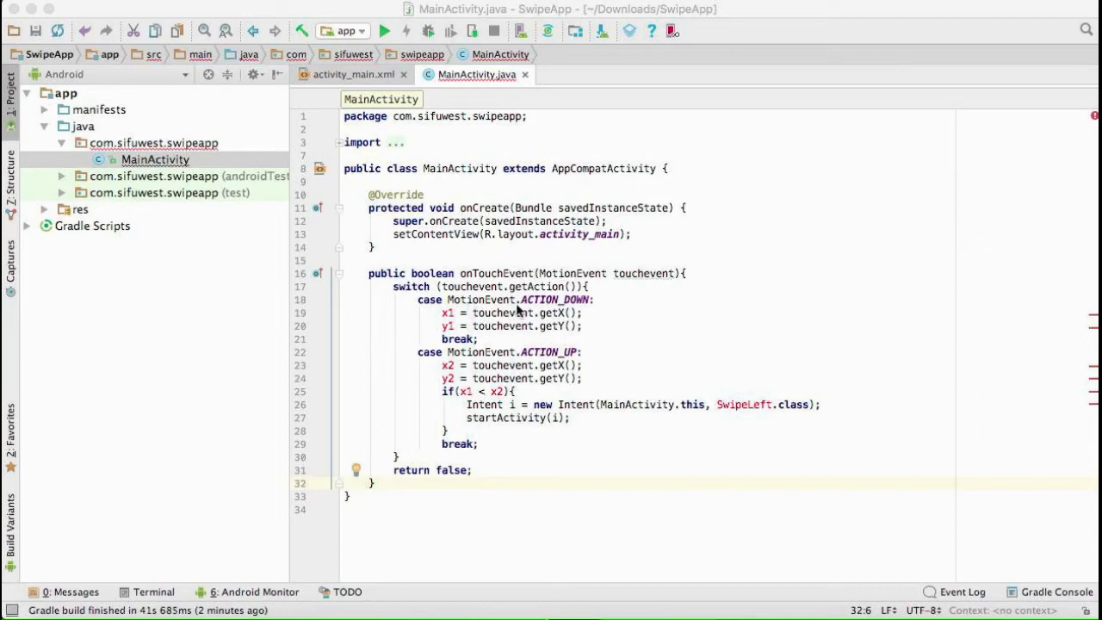
mouse_move(530, 312)
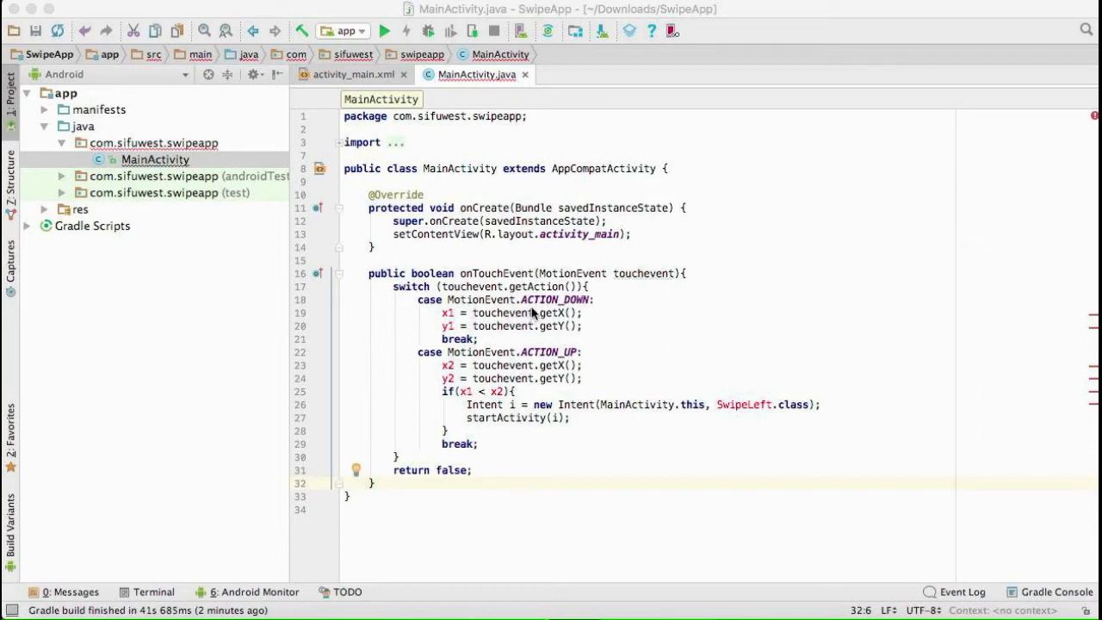
mouse_move(555, 352)
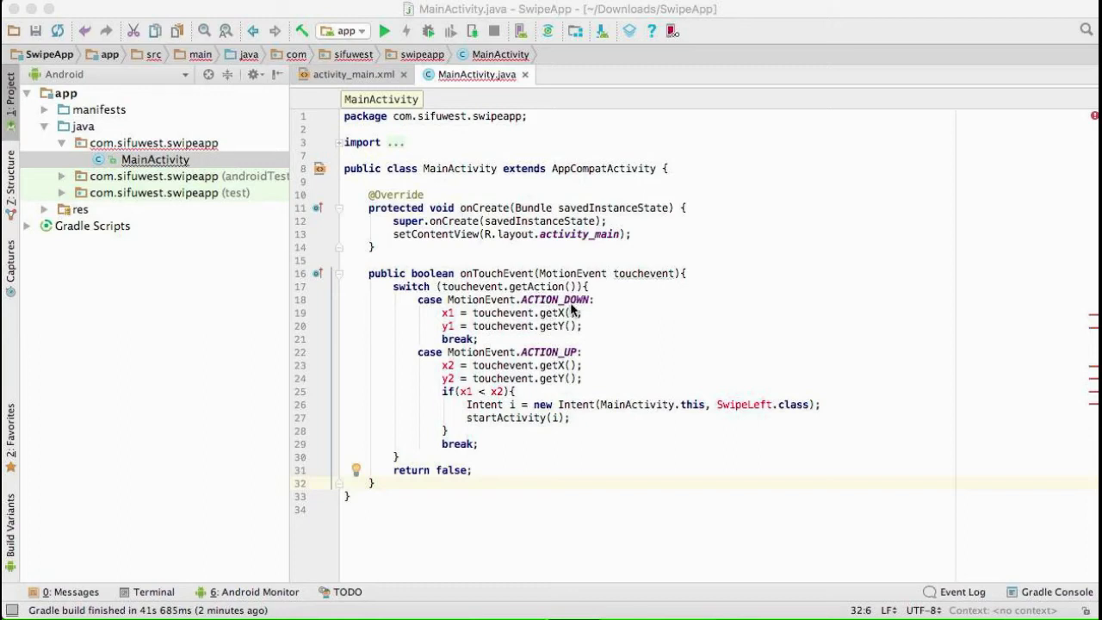
mouse_move(542, 379)
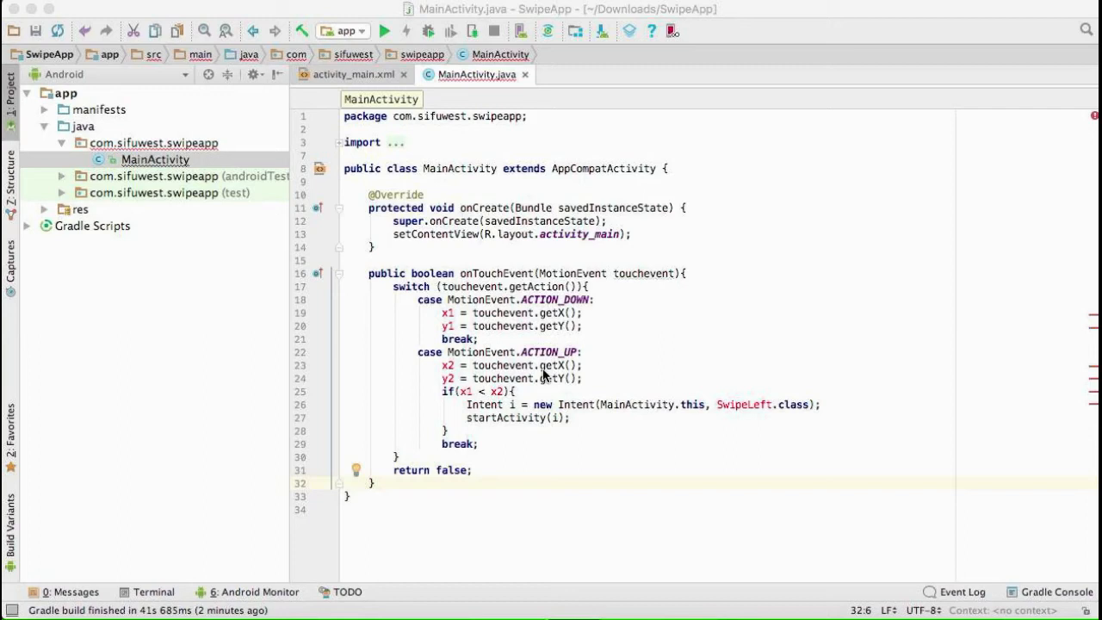
mouse_move(544, 314)
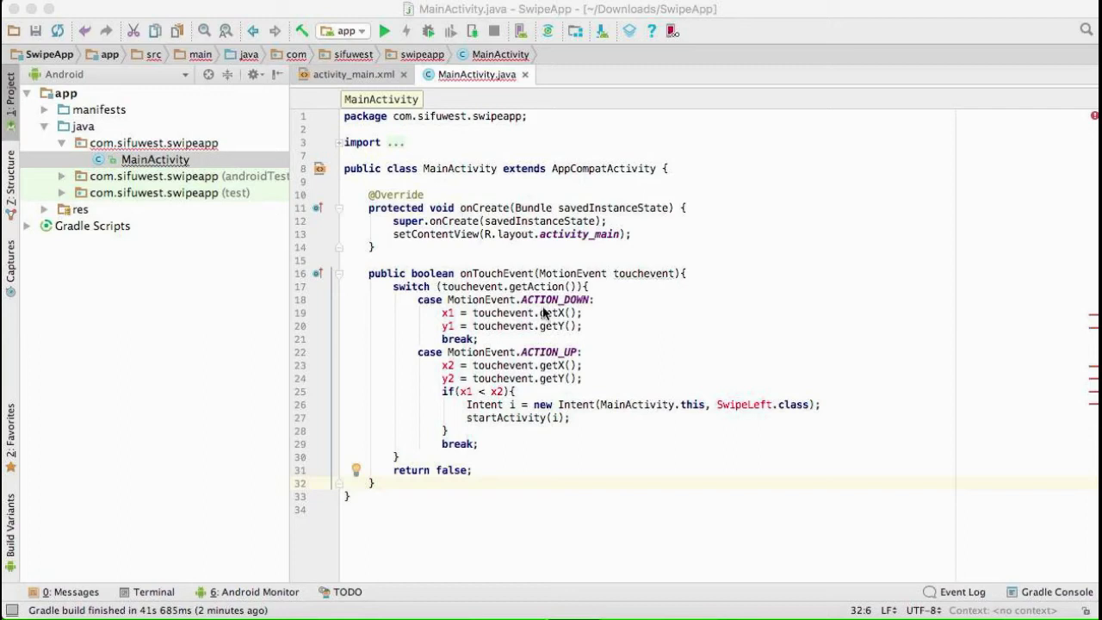
mouse_move(448, 323)
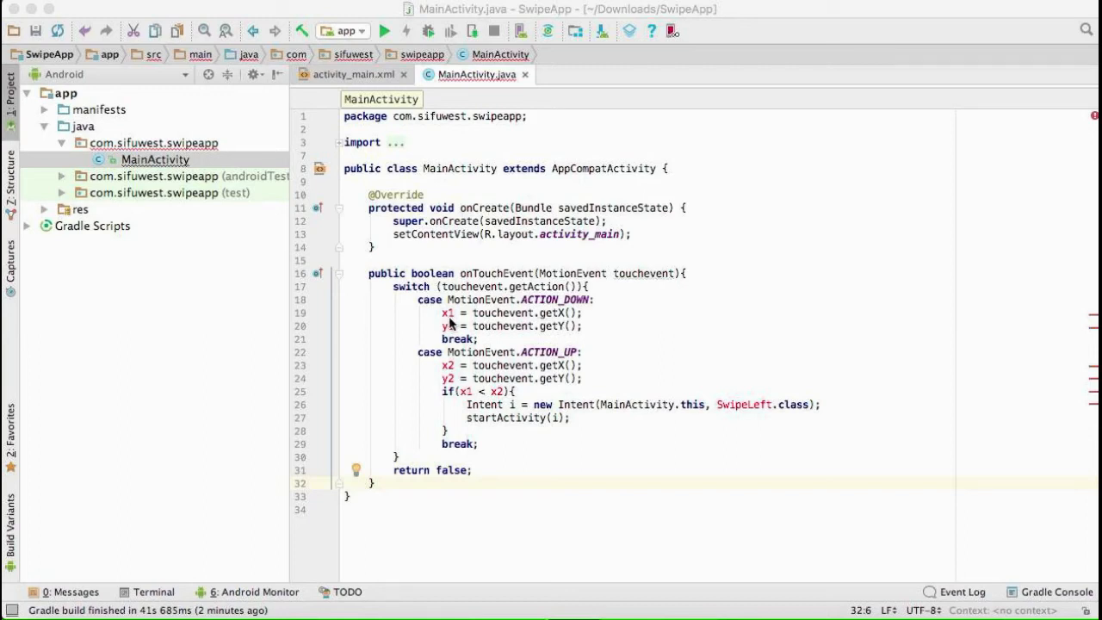
mouse_move(455, 355)
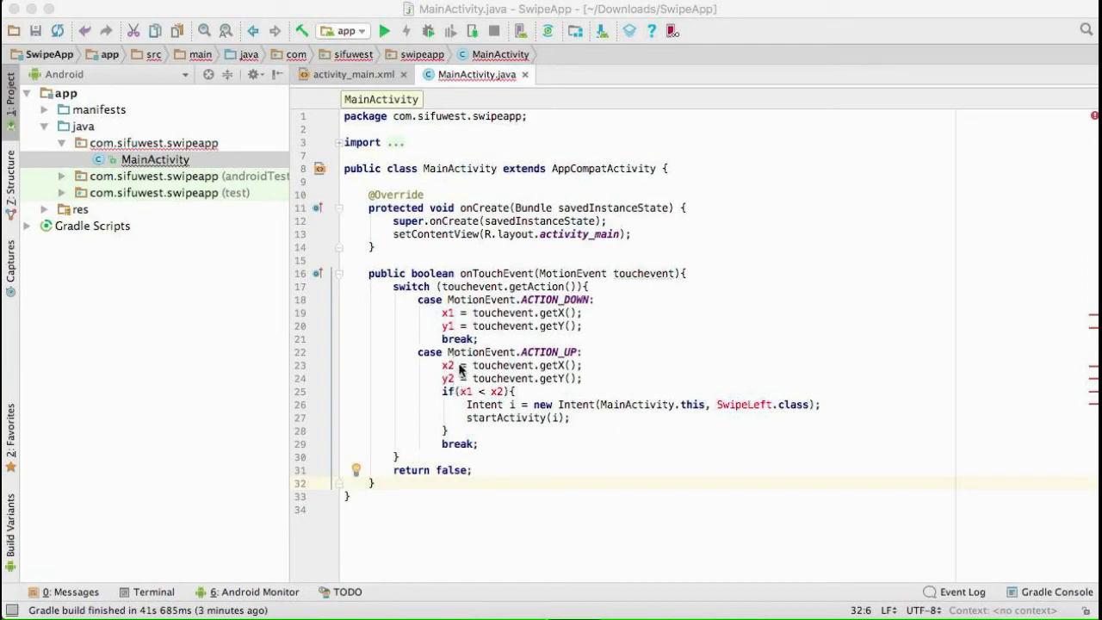
mouse_move(434, 241)
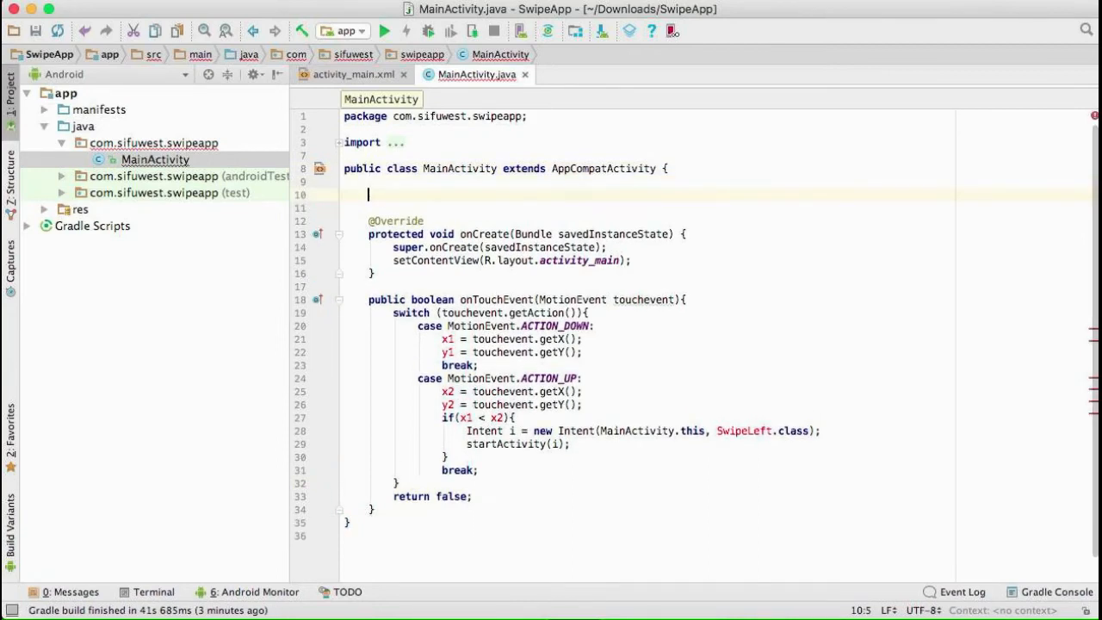
Step: Declare the touch coordinate fields float x1, x2, y1, y2 in MainActivity
text(float)
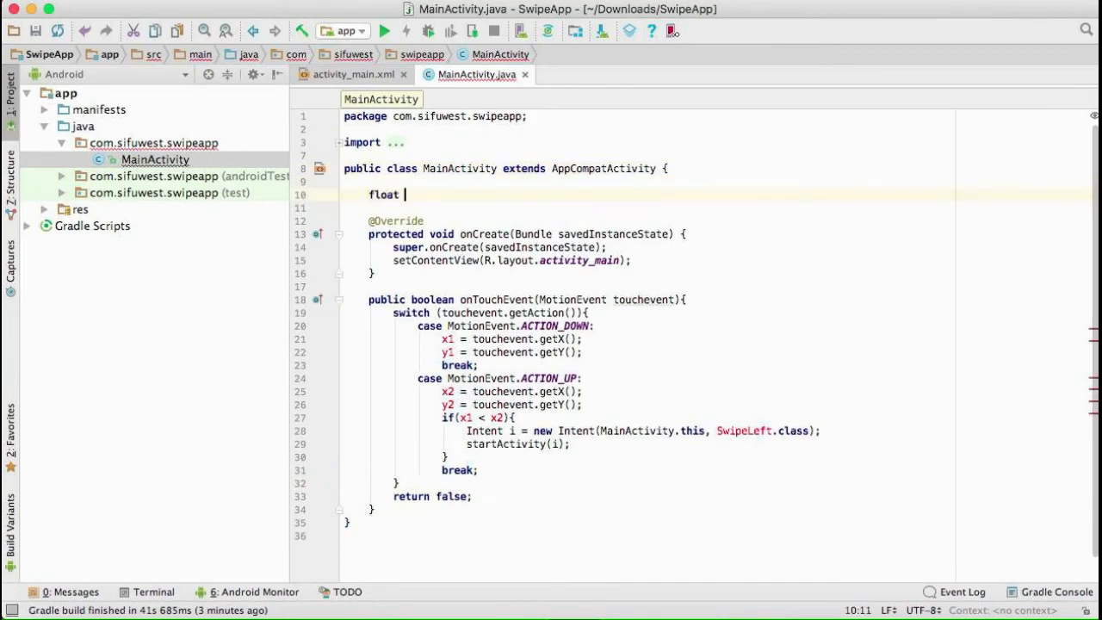
text(x1)
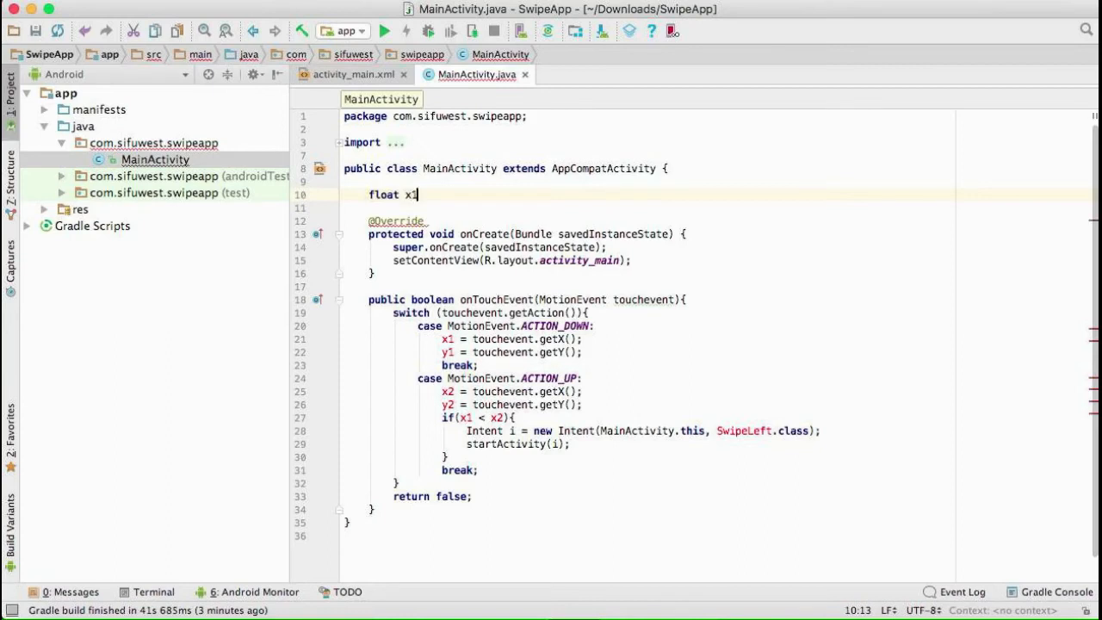
text(, x2,)
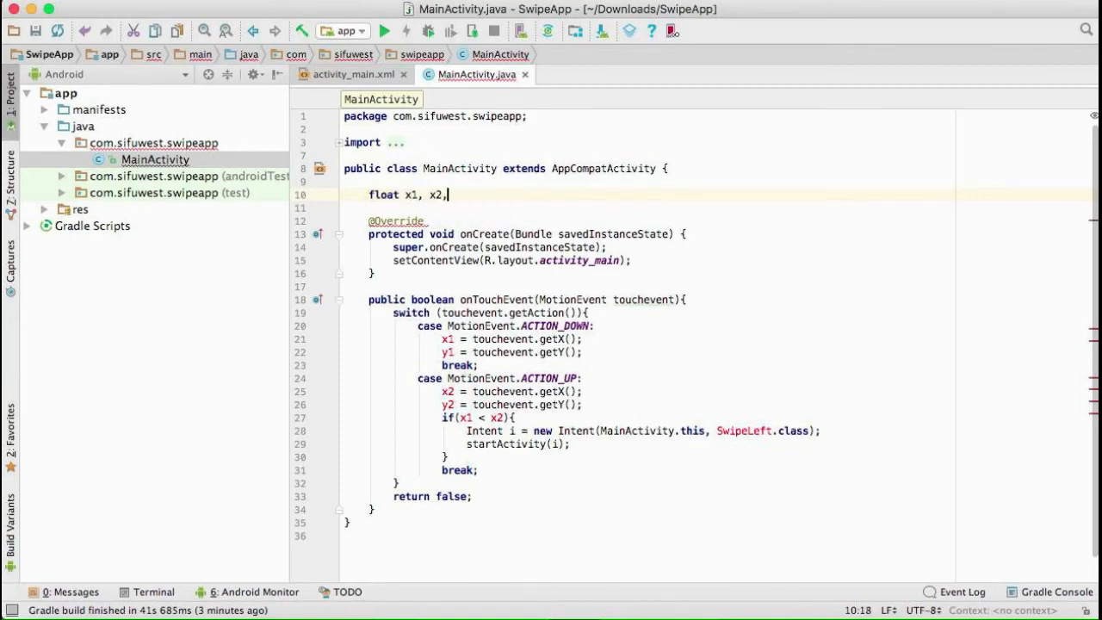
text(y1)
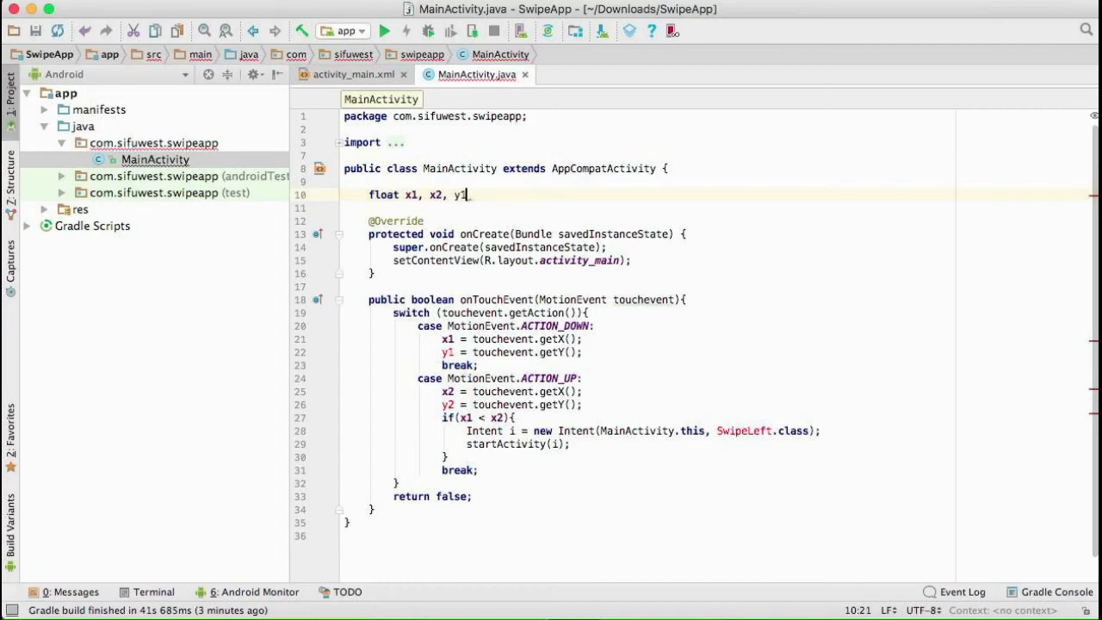
text(, y2;)
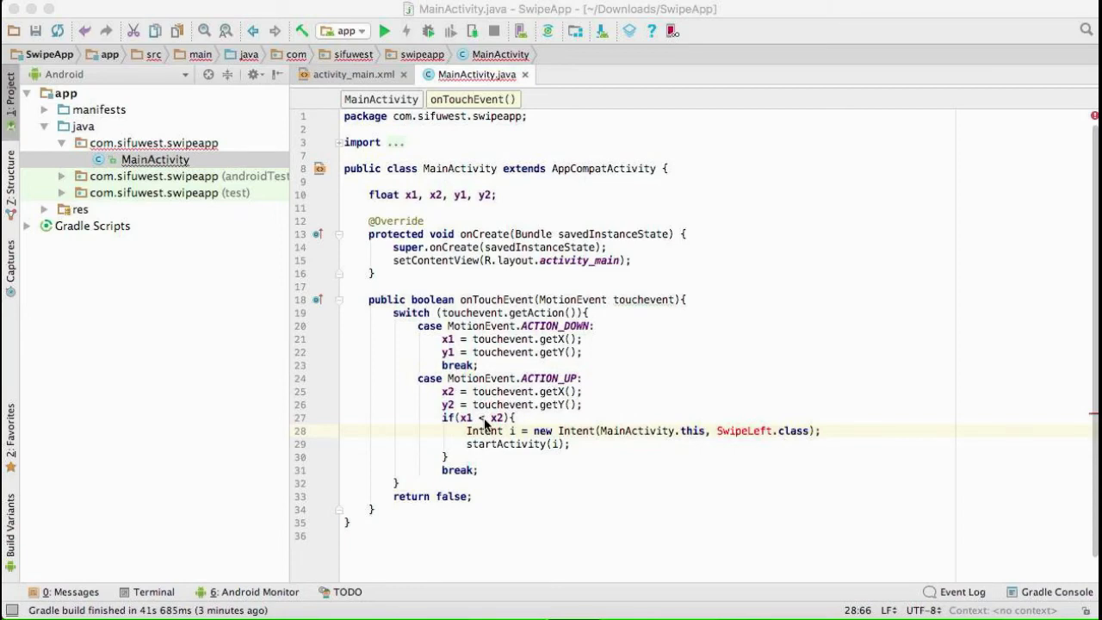
mouse_move(469, 427)
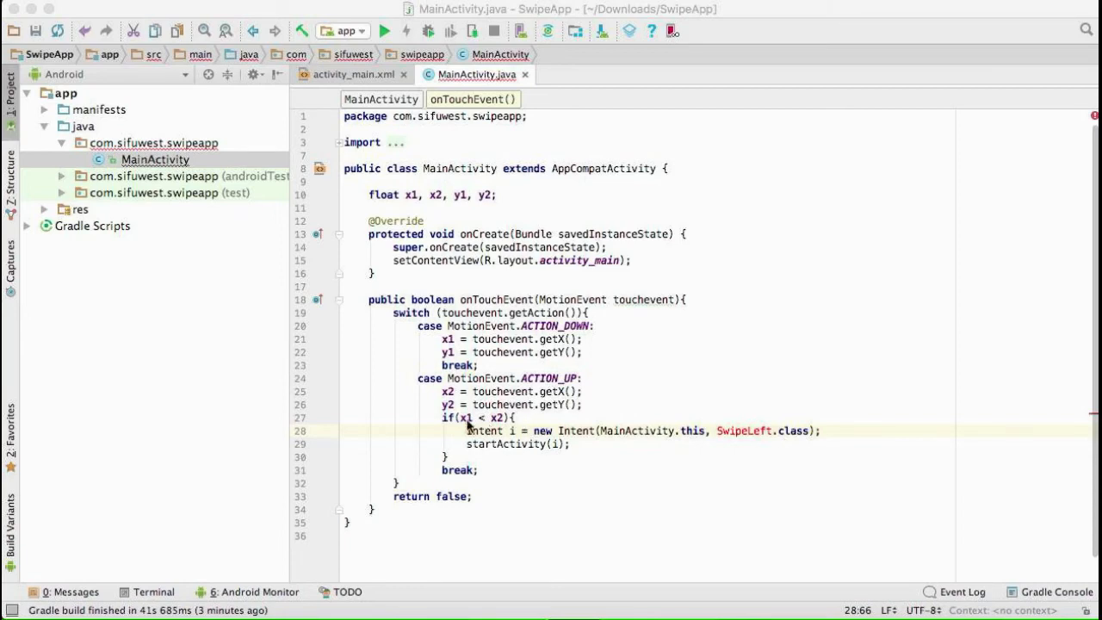
mouse_move(499, 431)
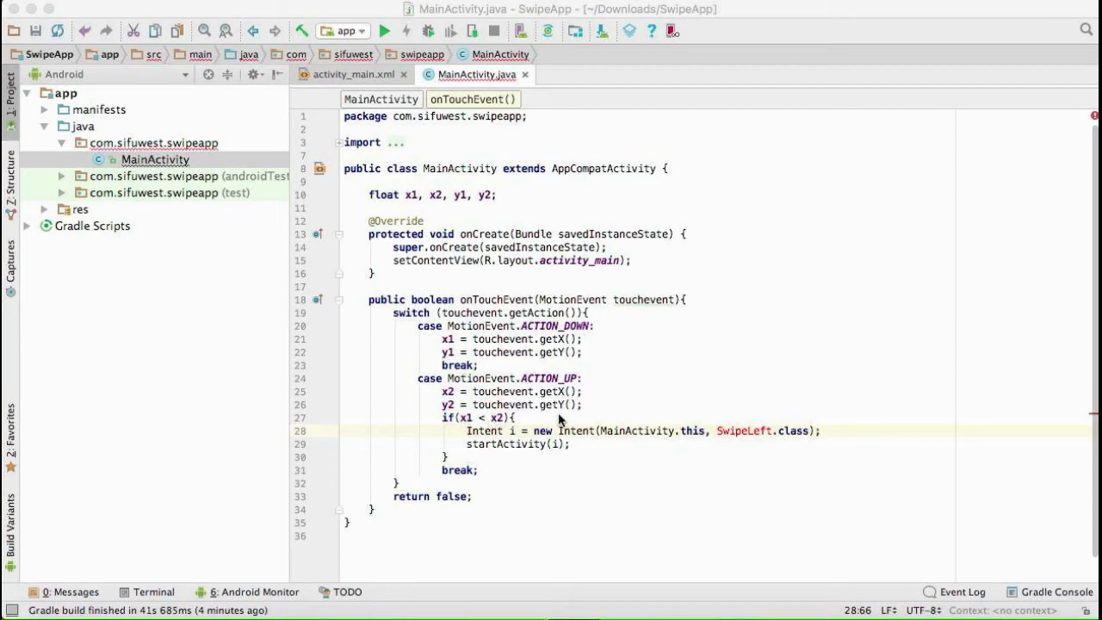
mouse_move(745, 434)
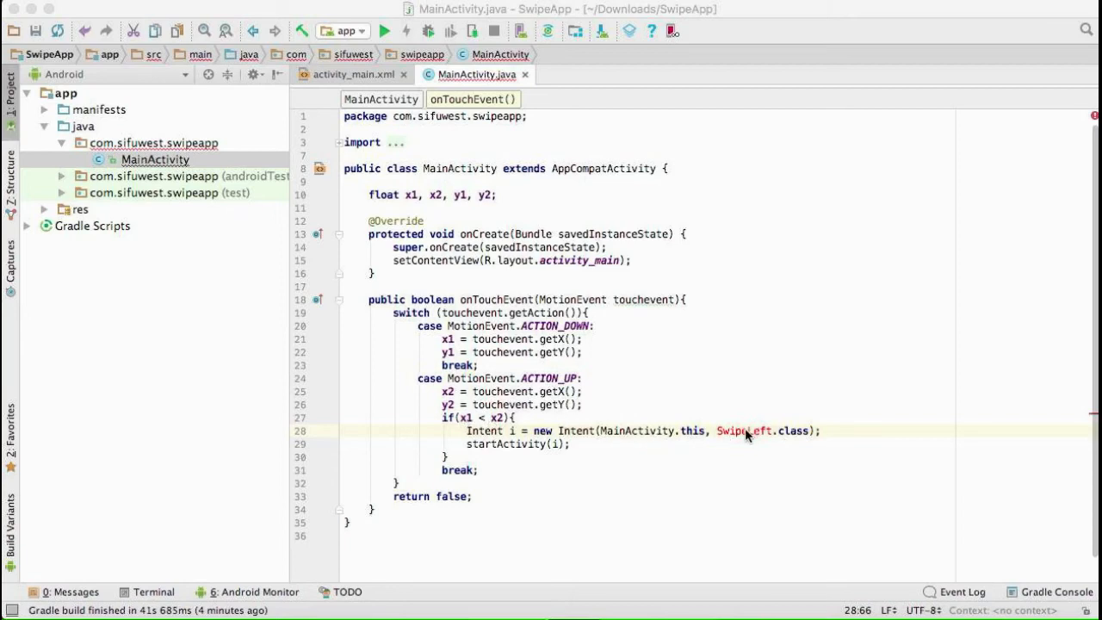
mouse_move(744, 431)
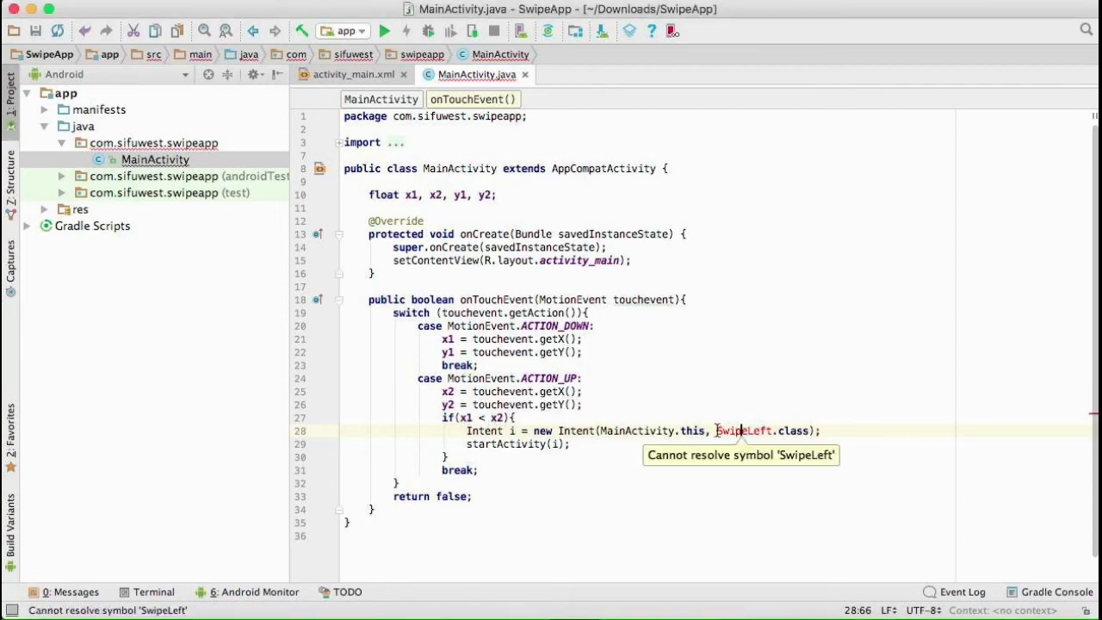
Step: Select the unresolved SwipeLeft name and pick the com.sifuwest.swipeapp package
double_click(744, 431)
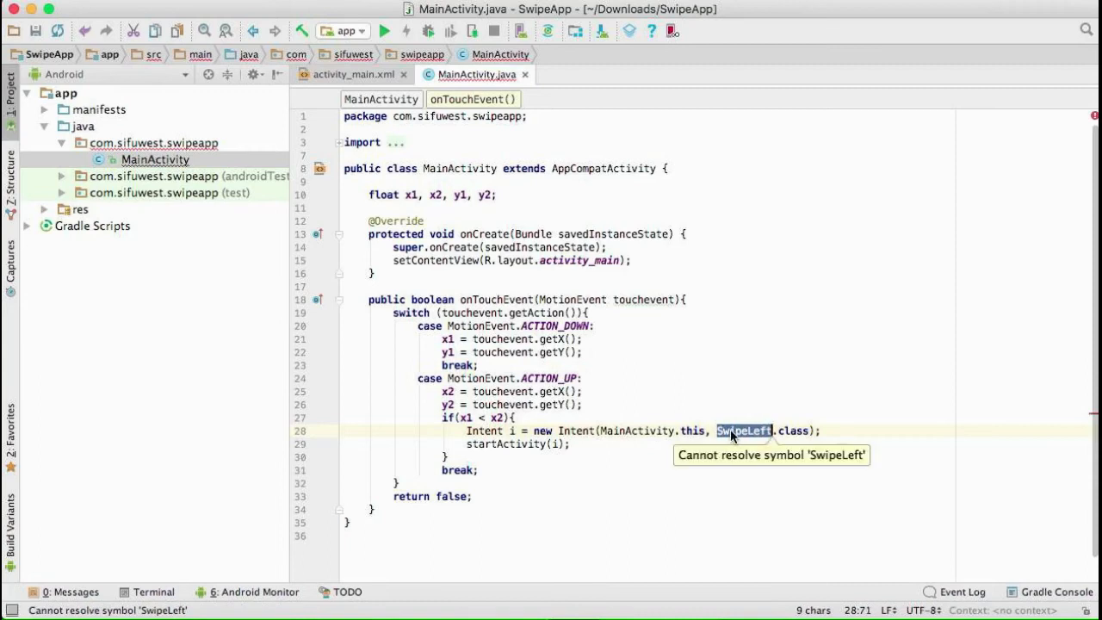
click(153, 143)
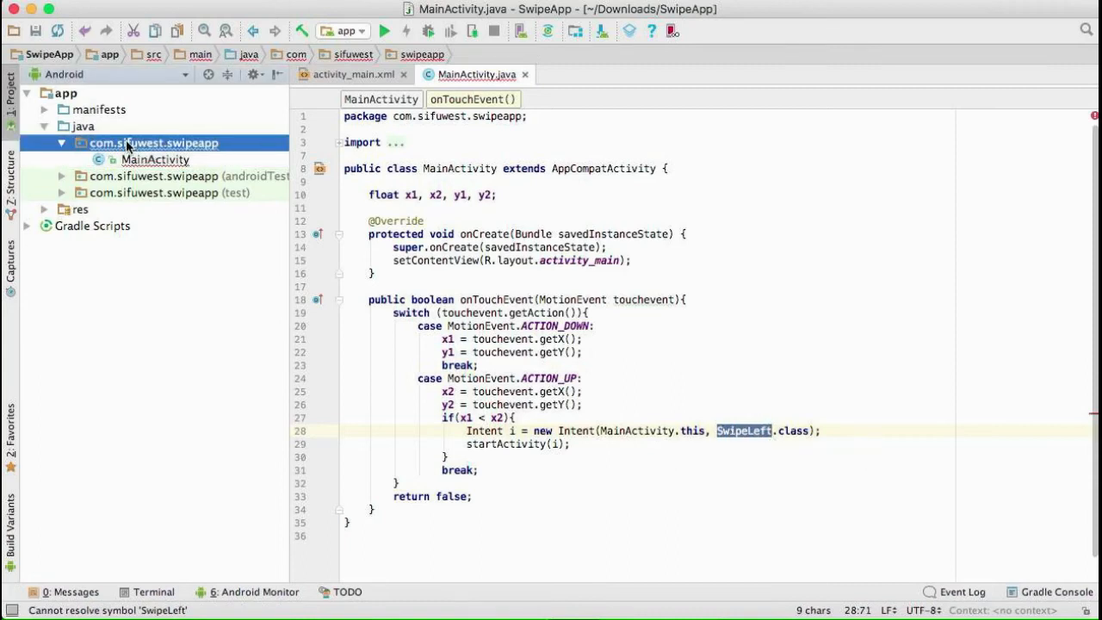
Step: Add empty activity SwipeLeft with layout activity_swipe_left to the swipeapp package
right_click(154, 143)
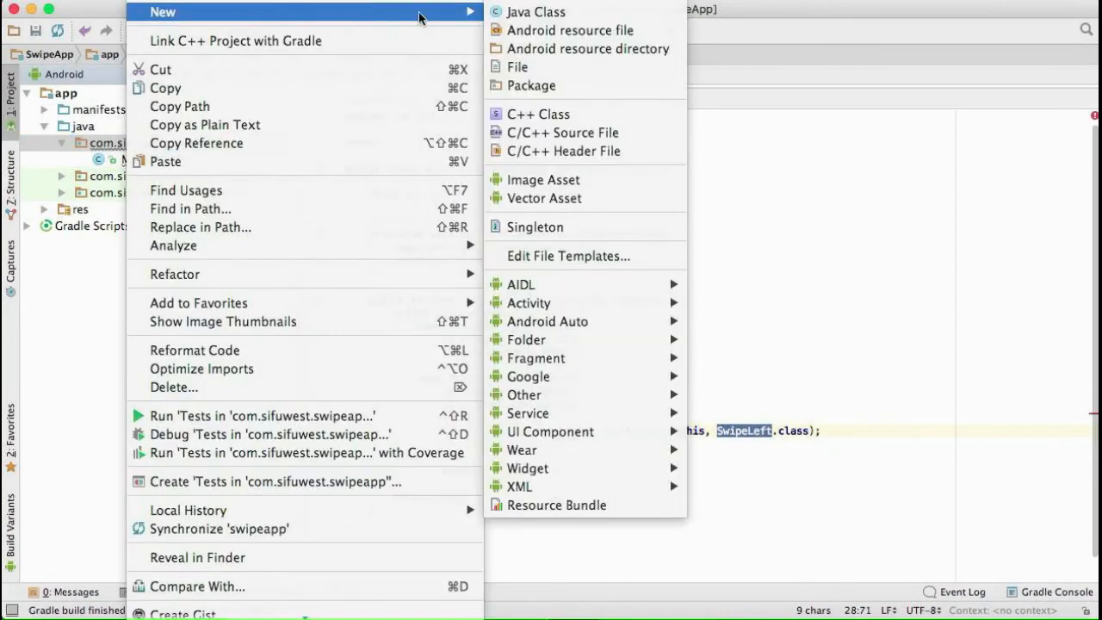
mouse_move(531, 303)
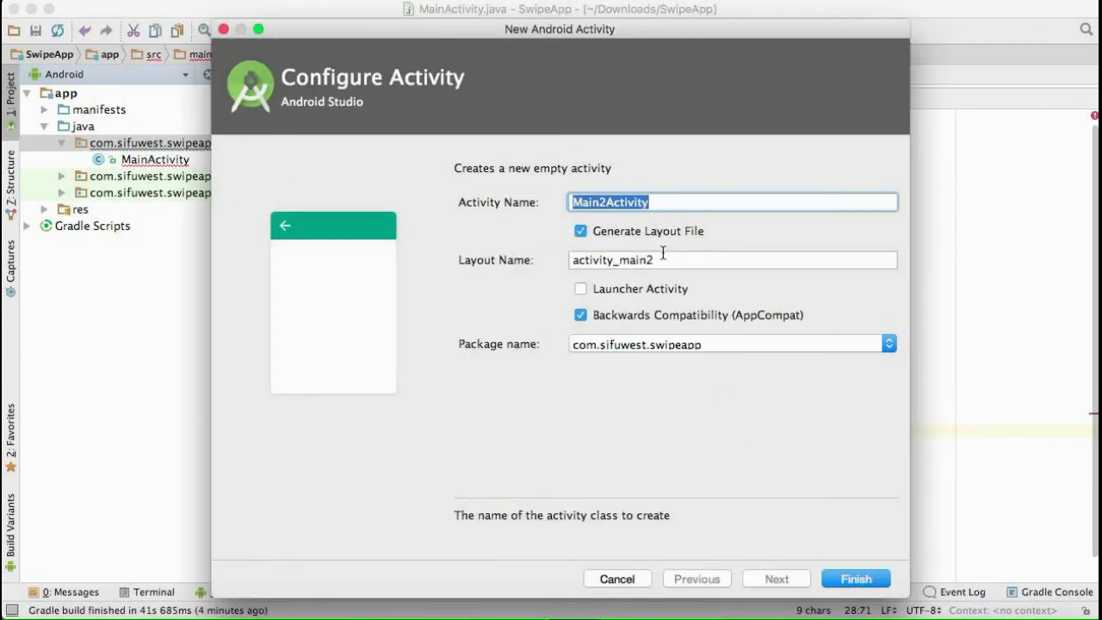
text(SwipeLeft)
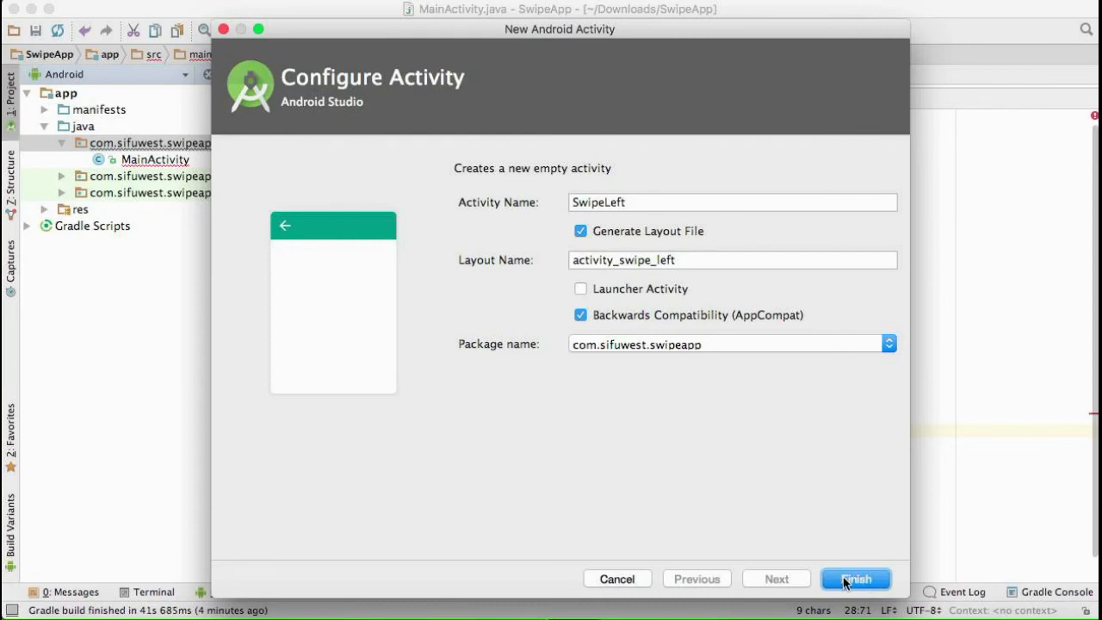
click(855, 579)
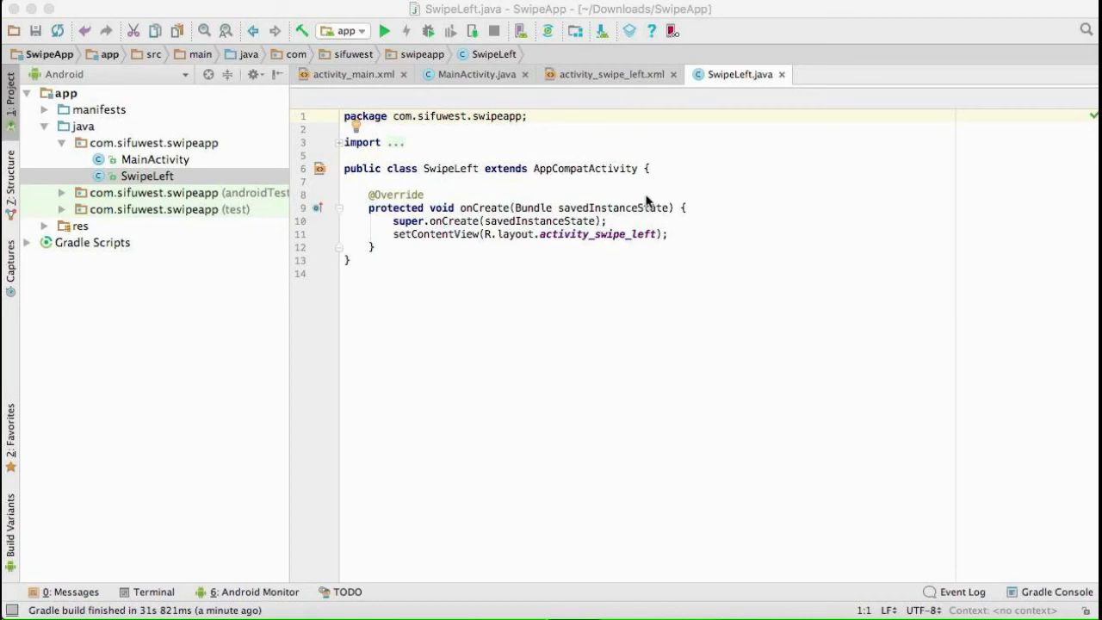
mouse_move(479, 79)
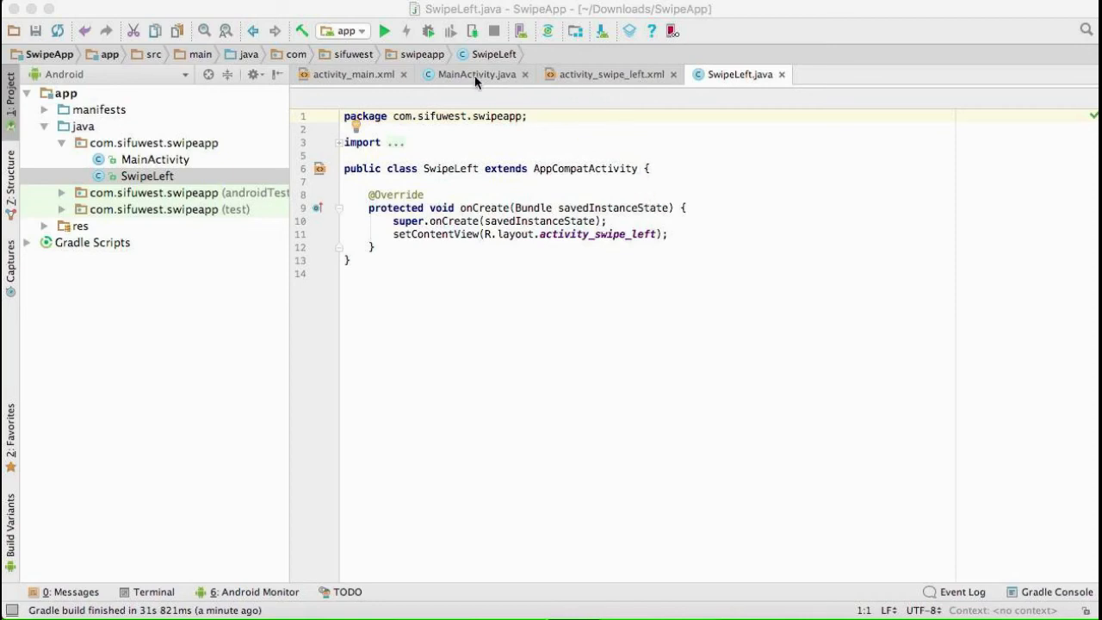
Step: Return to MainActivity, where SwipeLeft resolves, and run SwipeApp on the emulator
click(468, 74)
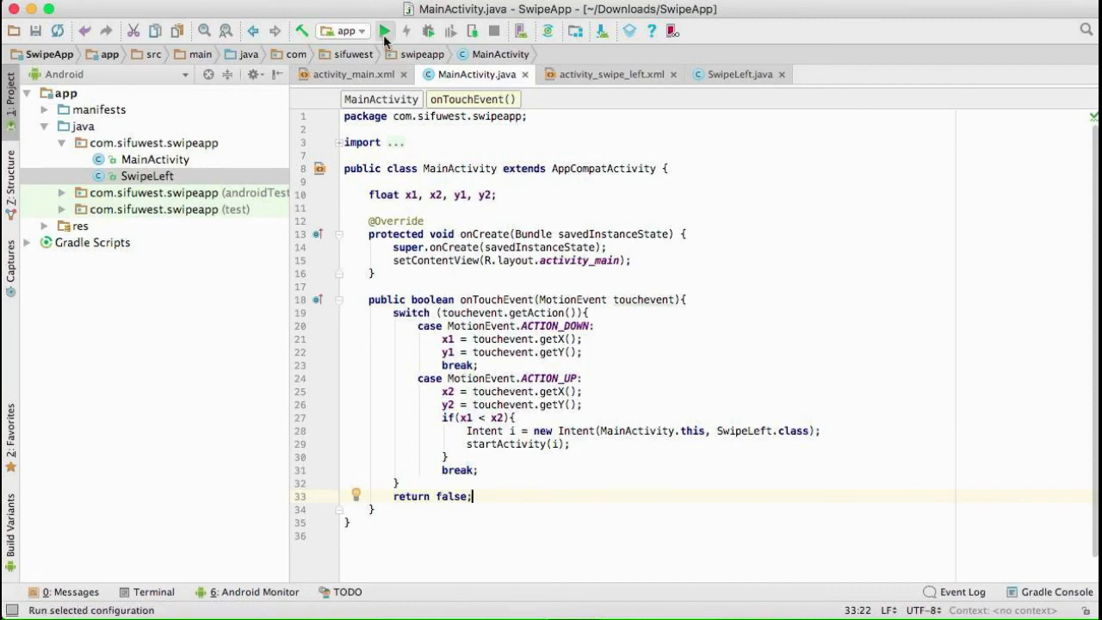
click(384, 31)
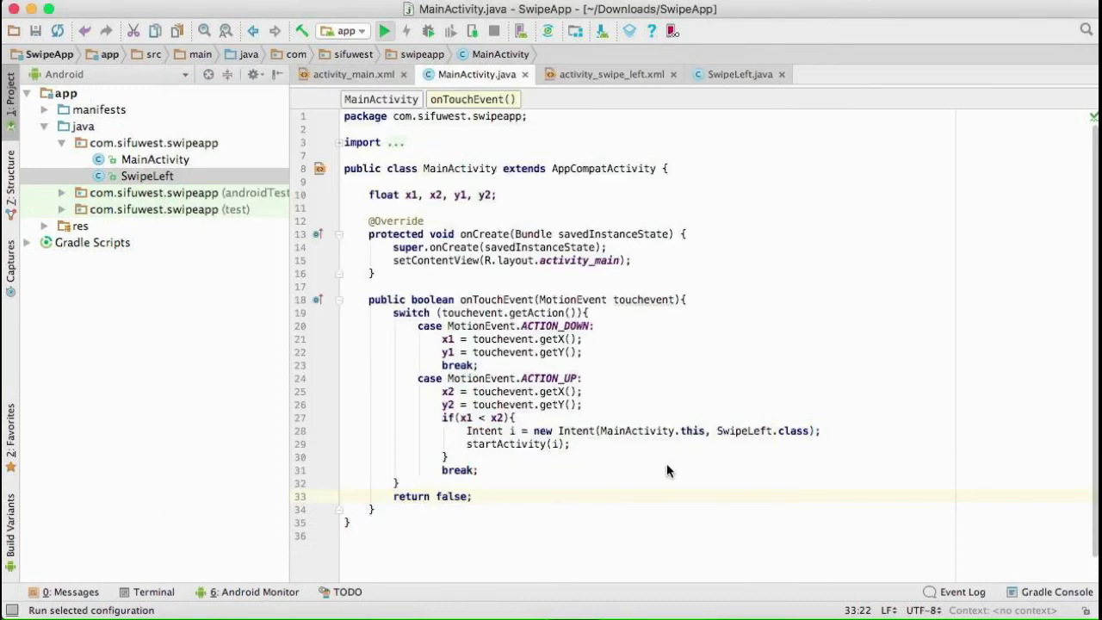
click(385, 31)
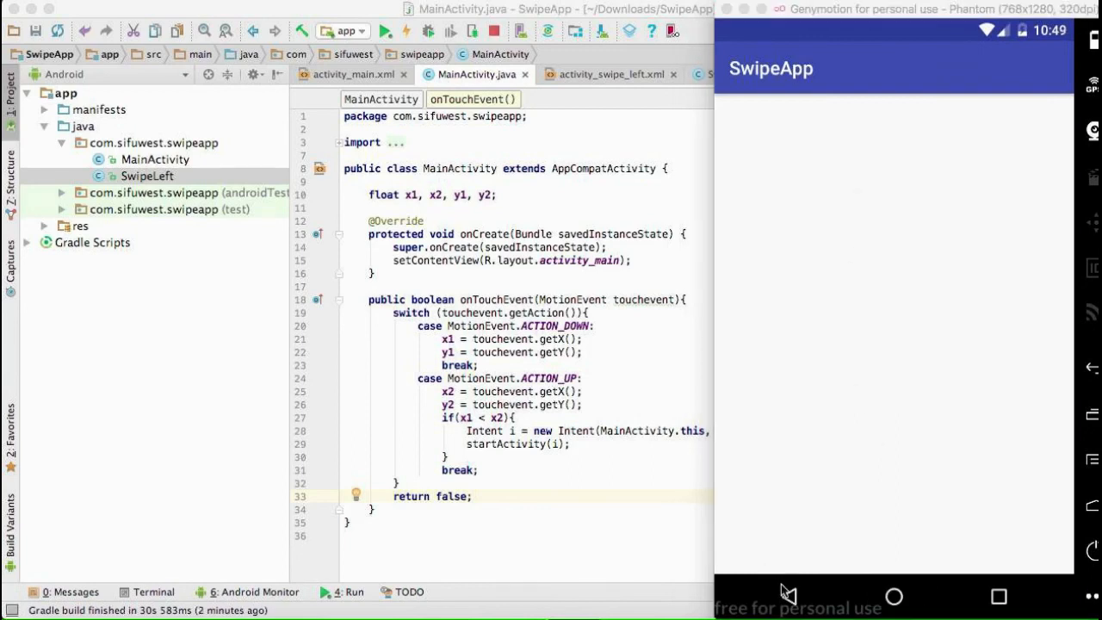
mouse_move(737, 331)
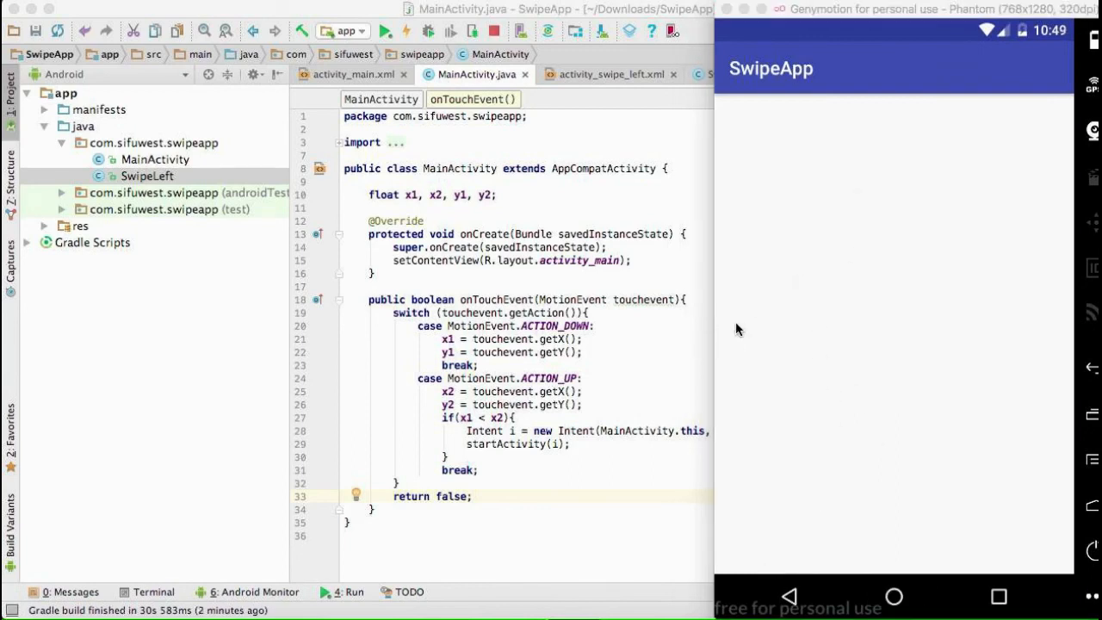
mouse_move(768, 363)
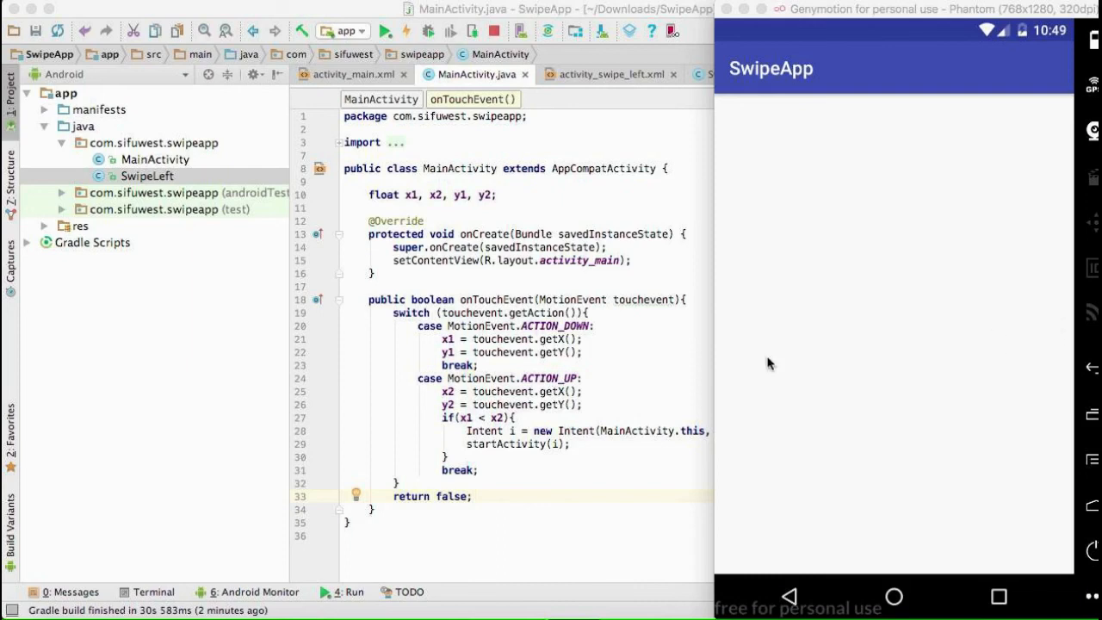
mouse_move(1042, 324)
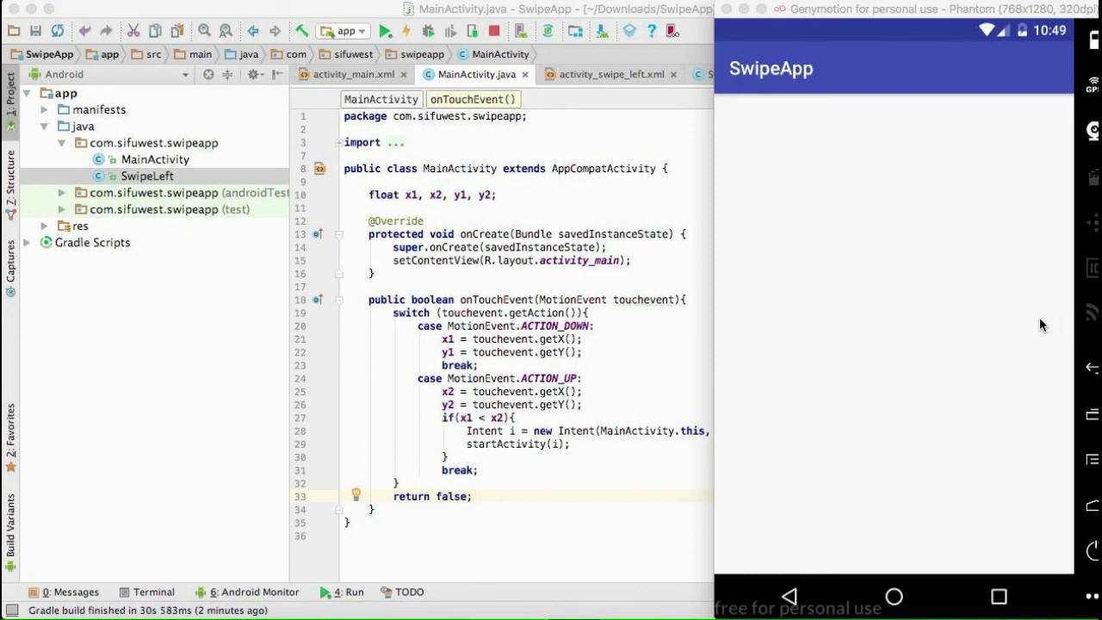
mouse_move(1061, 320)
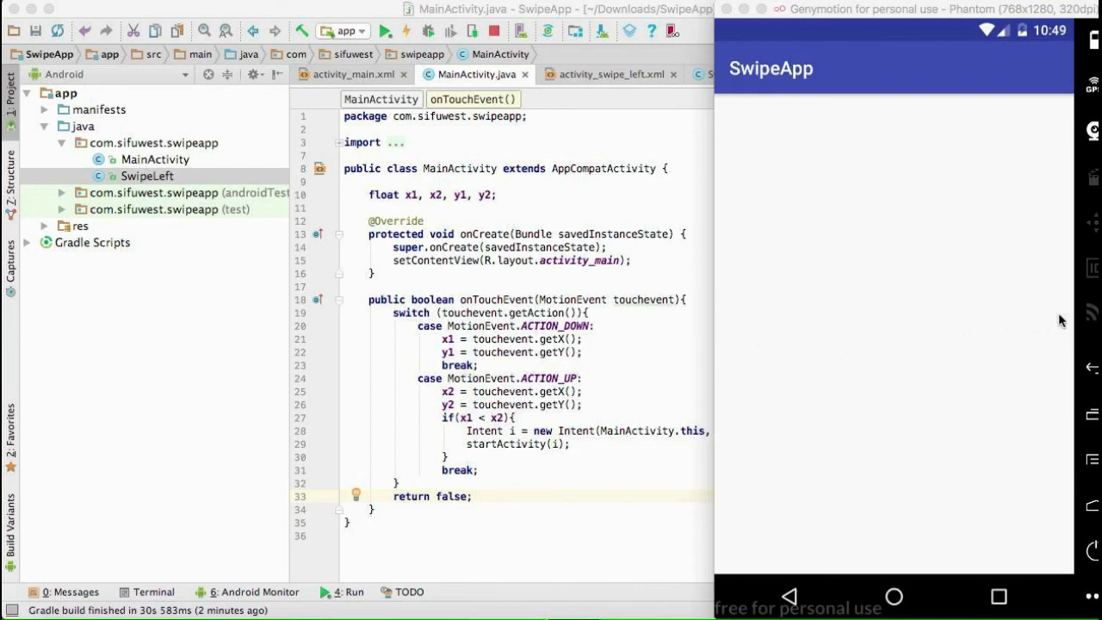
mouse_move(904, 110)
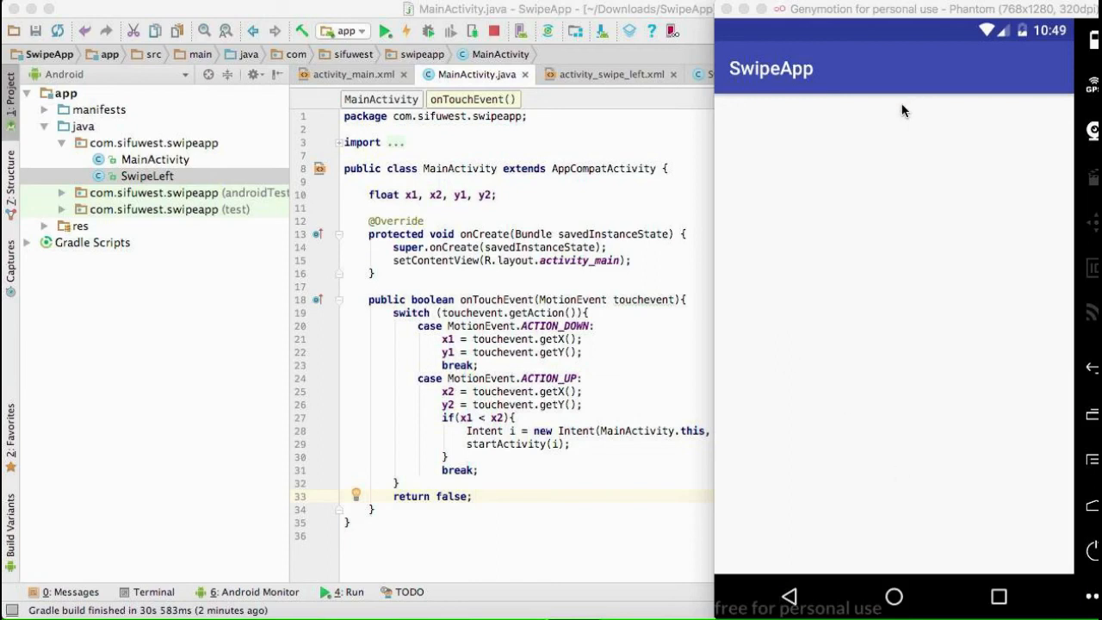
mouse_move(899, 351)
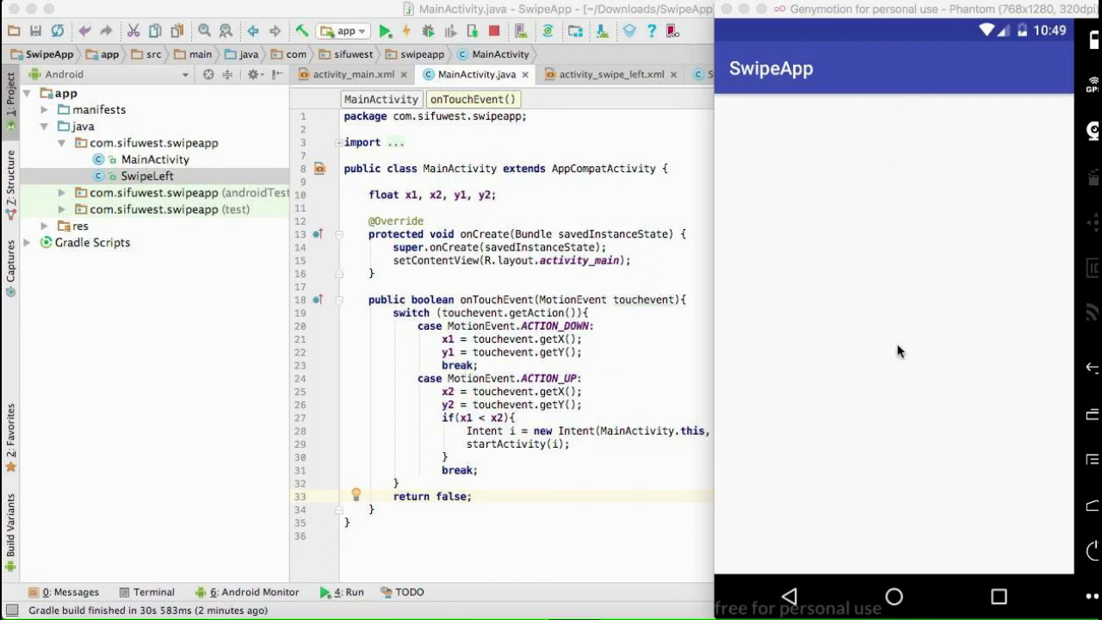
mouse_move(568, 341)
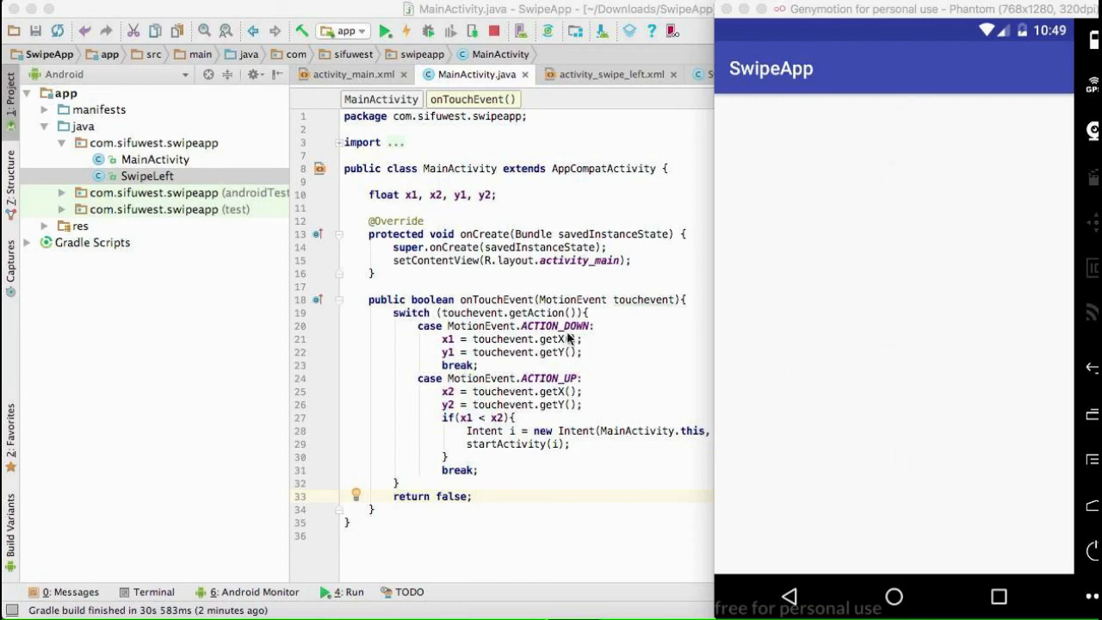
mouse_move(623, 380)
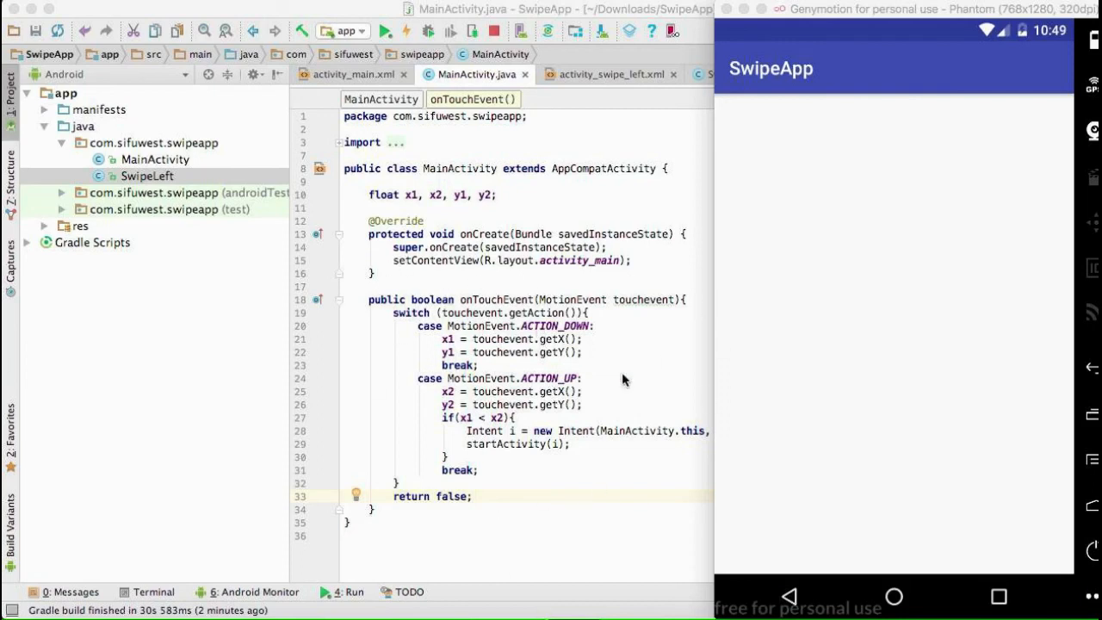
mouse_move(503, 434)
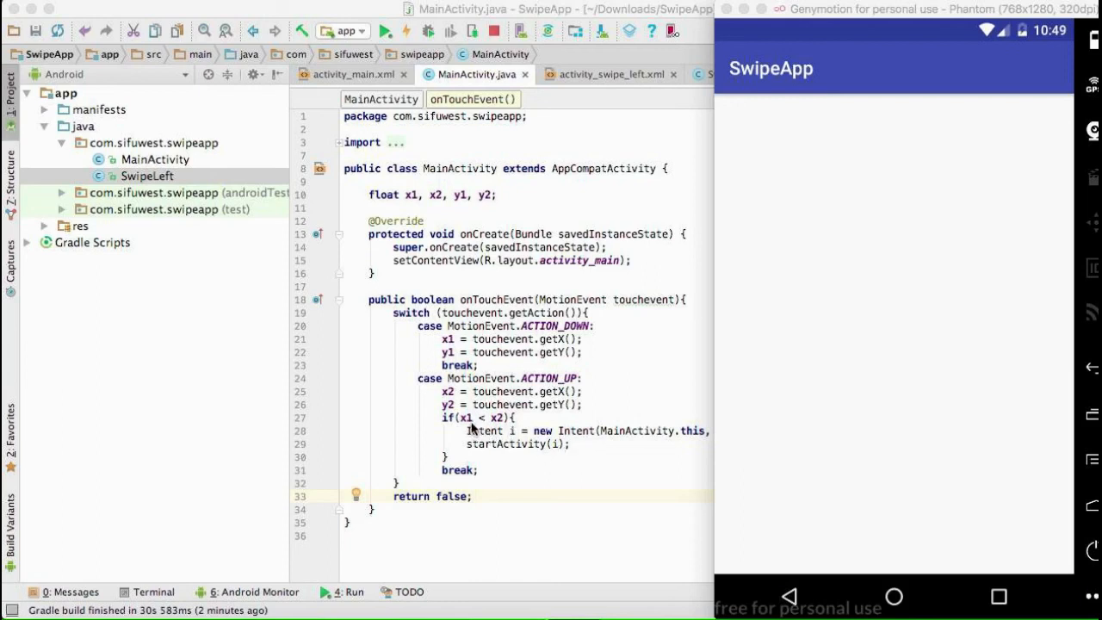
mouse_move(469, 429)
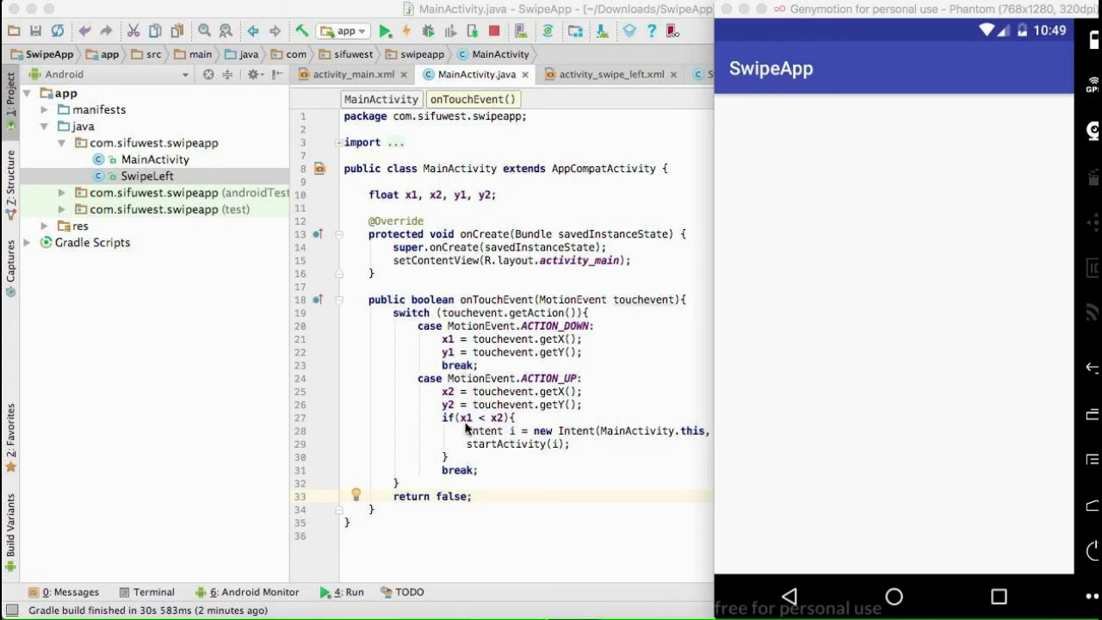
mouse_move(549, 441)
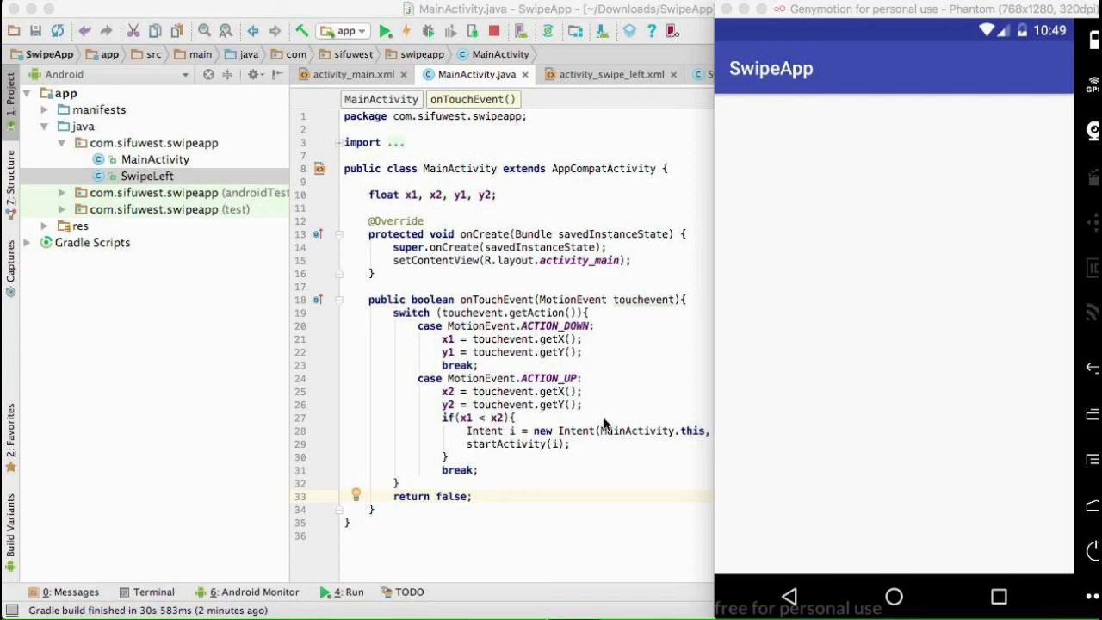
mouse_move(599, 422)
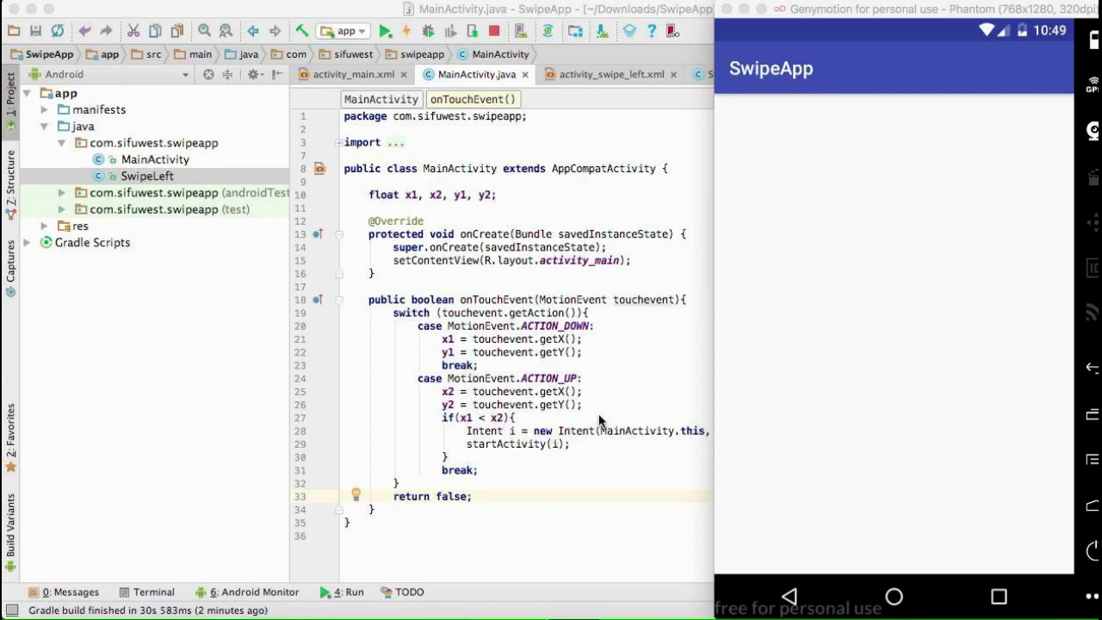